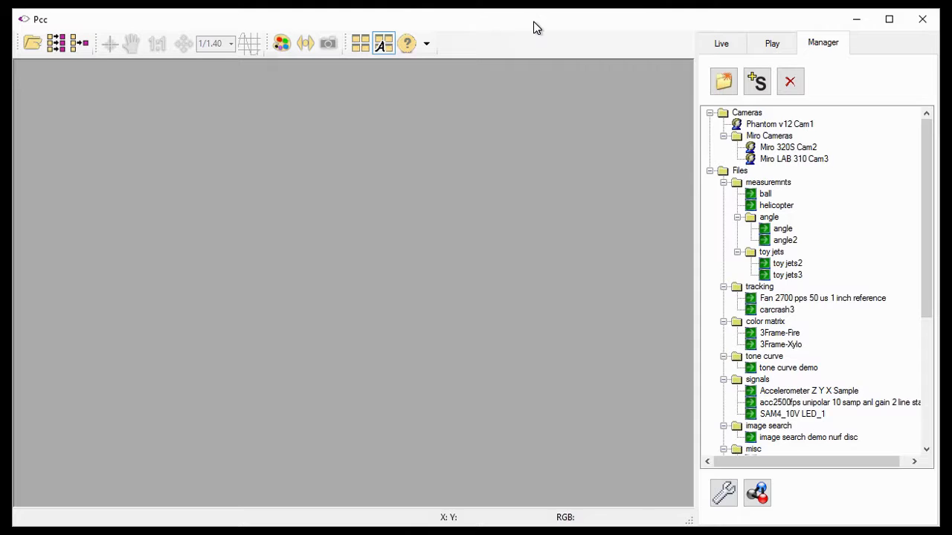
{"action": "mouse_move", "coordinate": [696, 113]}
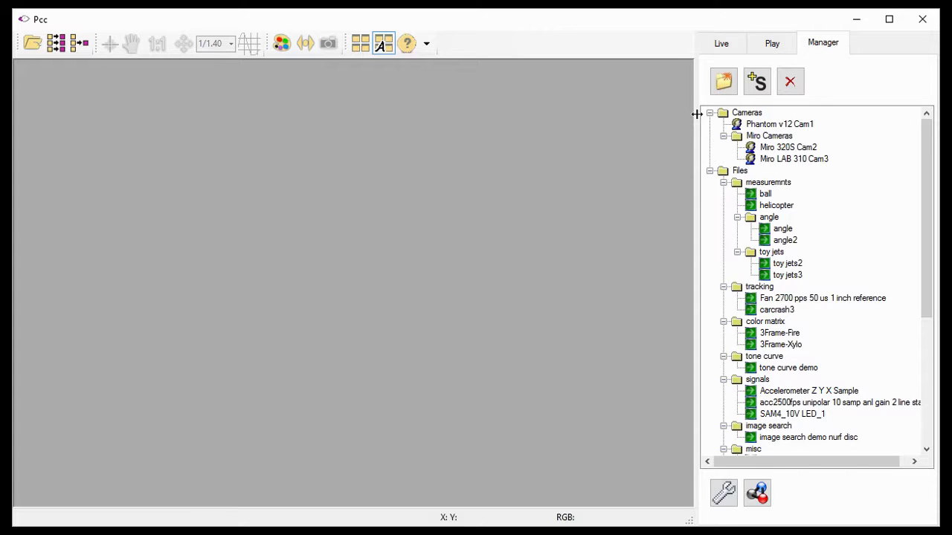
{"action": "mouse_move", "coordinate": [744, 124]}
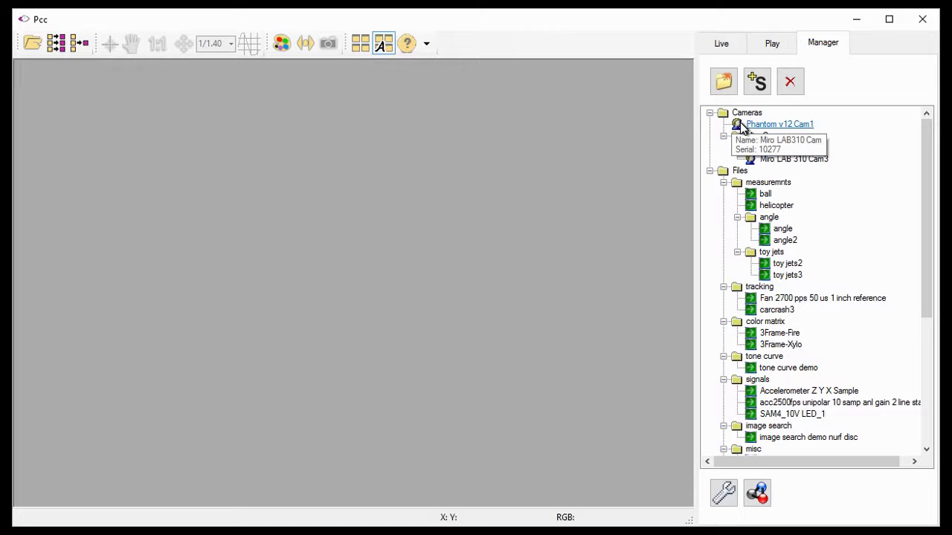
- Open the Phantom v12 Cam1 live image window from the Manager camera list
{"action": "double_click", "coordinate": [779, 125]}
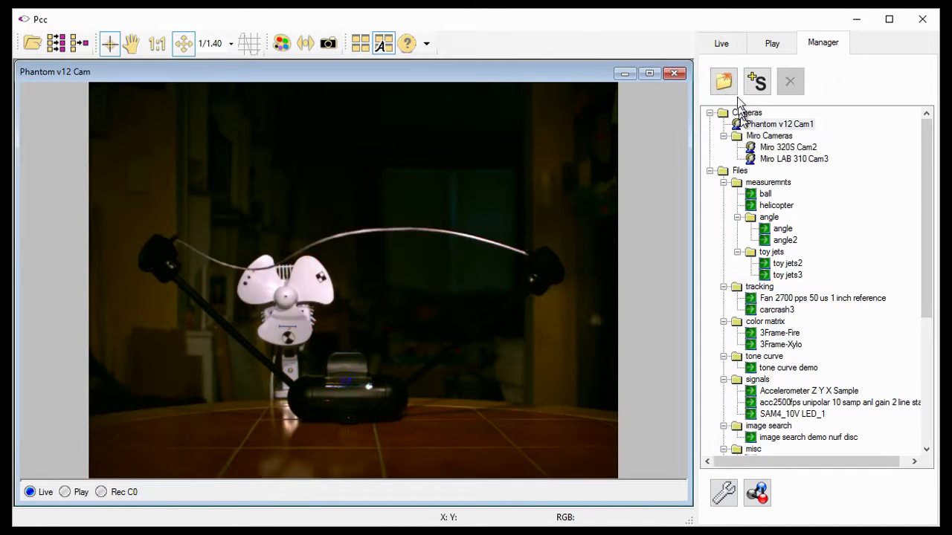
- In the Live cine settings, enter resolution 768x320 and choose a 20000 pps sample rate
{"action": "left_click", "coordinate": [720, 42]}
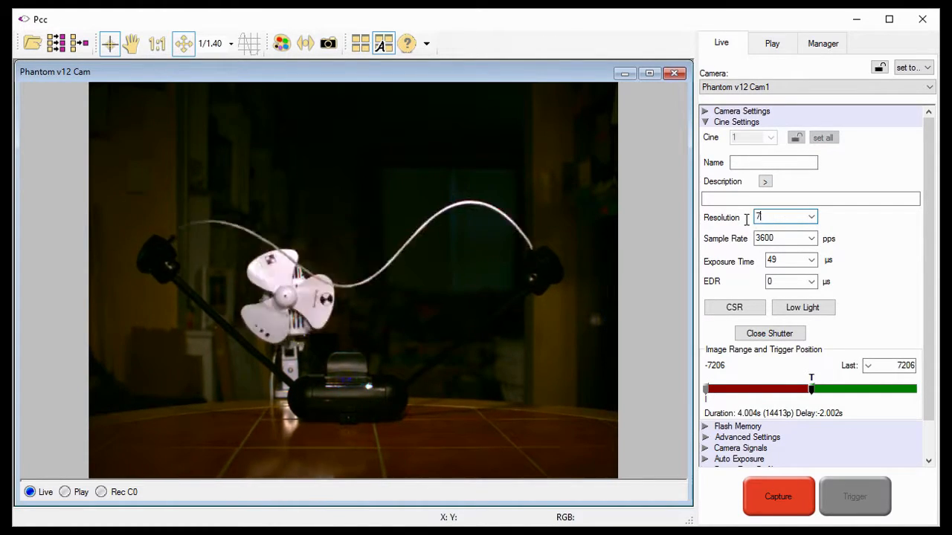
{"action": "type", "text": "768x320"}
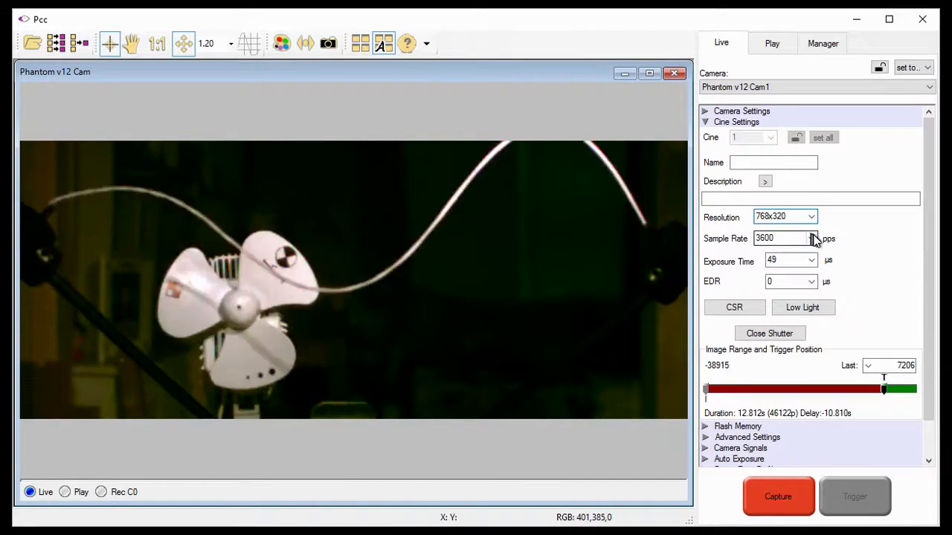
{"action": "left_click", "coordinate": [811, 238]}
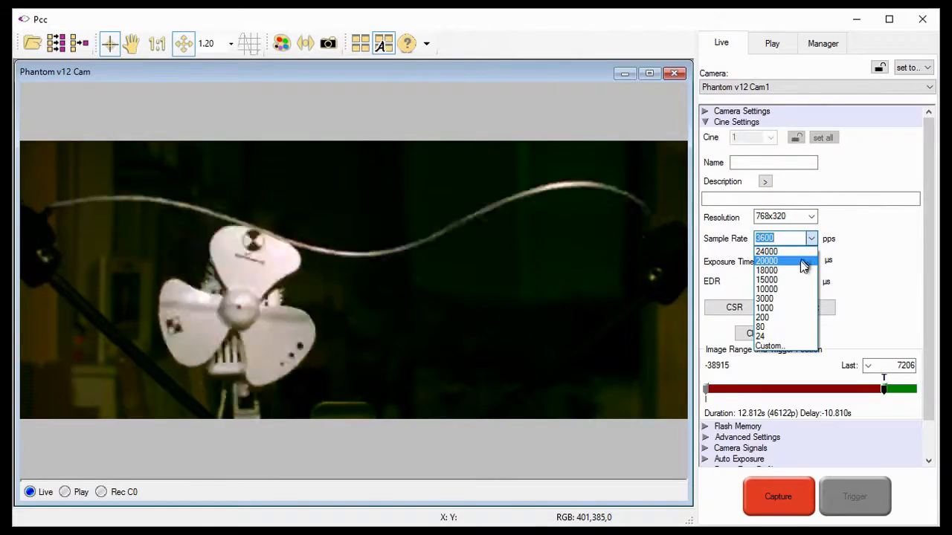
{"action": "left_click", "coordinate": [768, 260]}
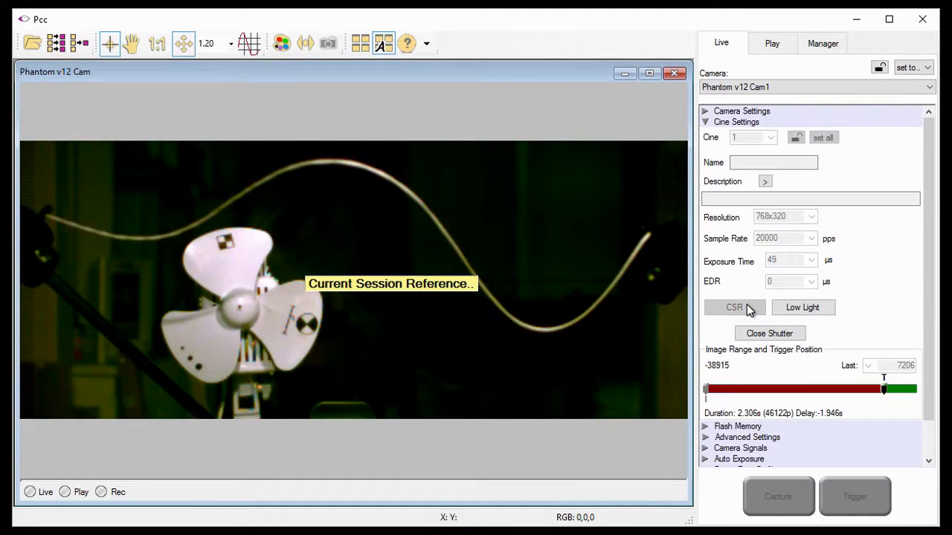
- Run a Current Session Reference (CSR) to calibrate the camera at the new settings
{"action": "left_click", "coordinate": [735, 306]}
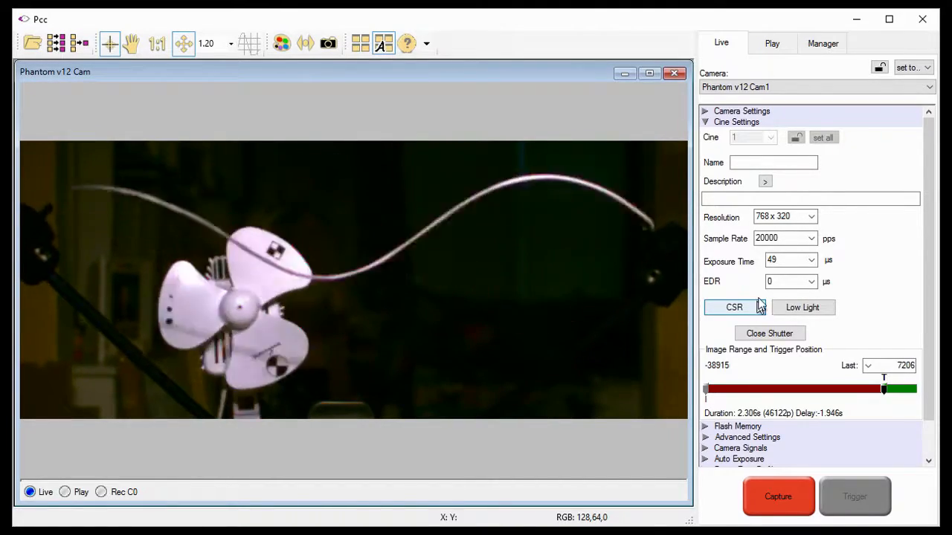
- Change the sample rate from 20000 to 5000 pps in the Sample Rate list
{"action": "left_click", "coordinate": [812, 238]}
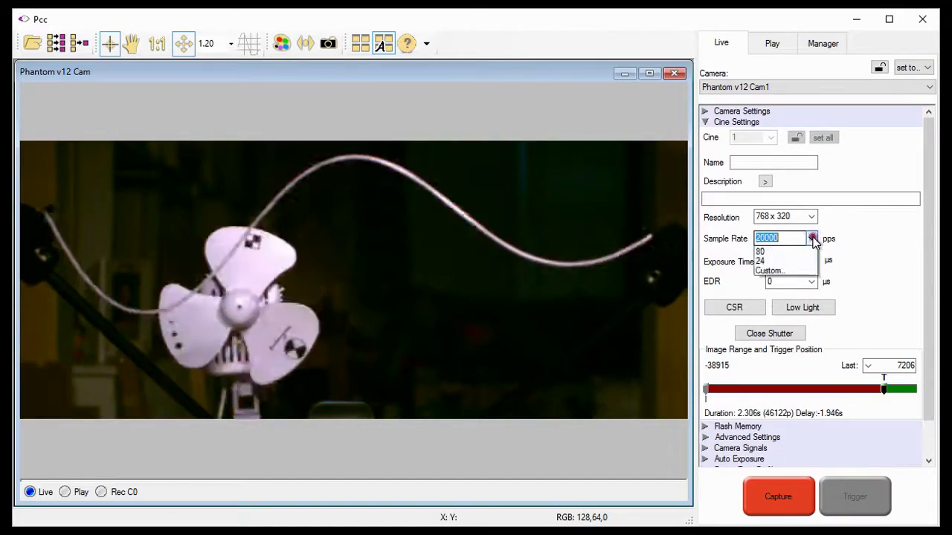
{"action": "left_click", "coordinate": [811, 238]}
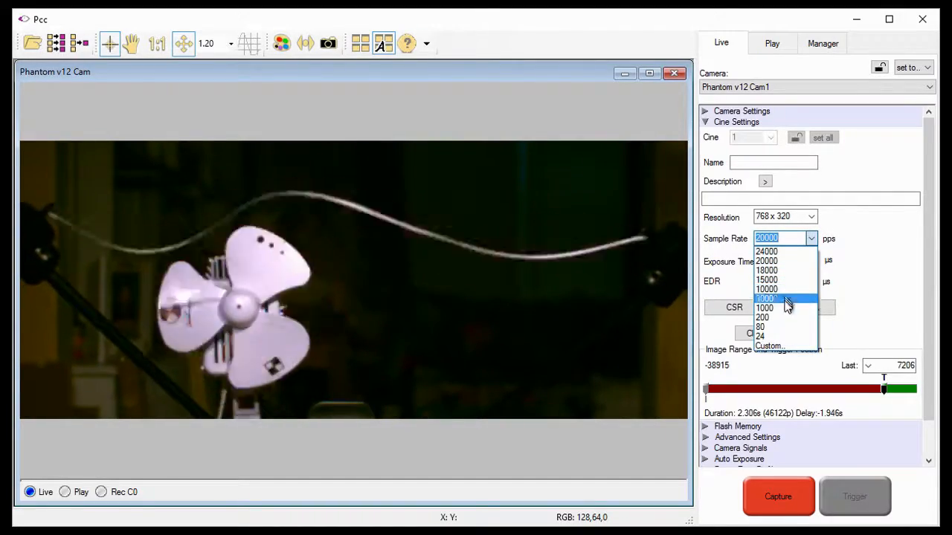
{"action": "mouse_move", "coordinate": [786, 251]}
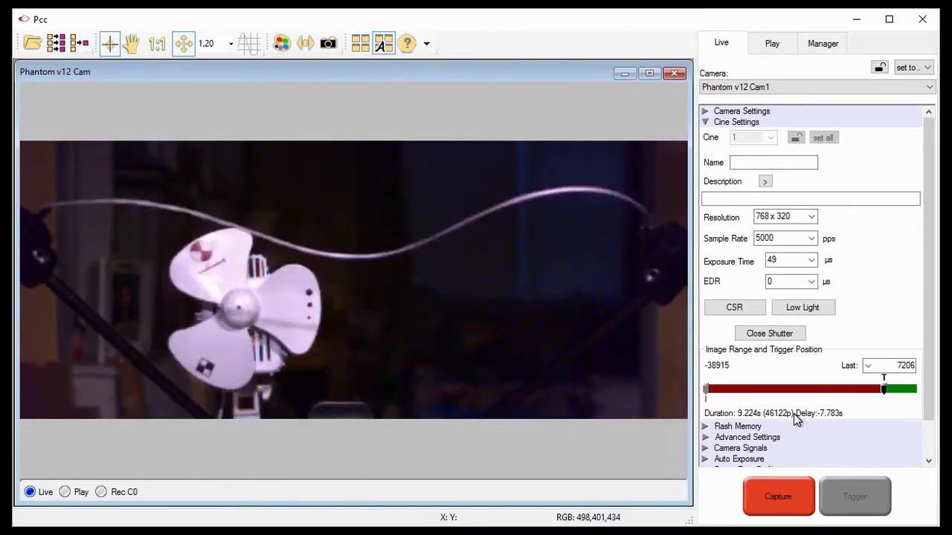
- Set the last image to 36122 and move the trigger to a -2.000 s delay
{"action": "triple_click", "coordinate": [896, 366]}
{"action": "type", "text": "36122"}
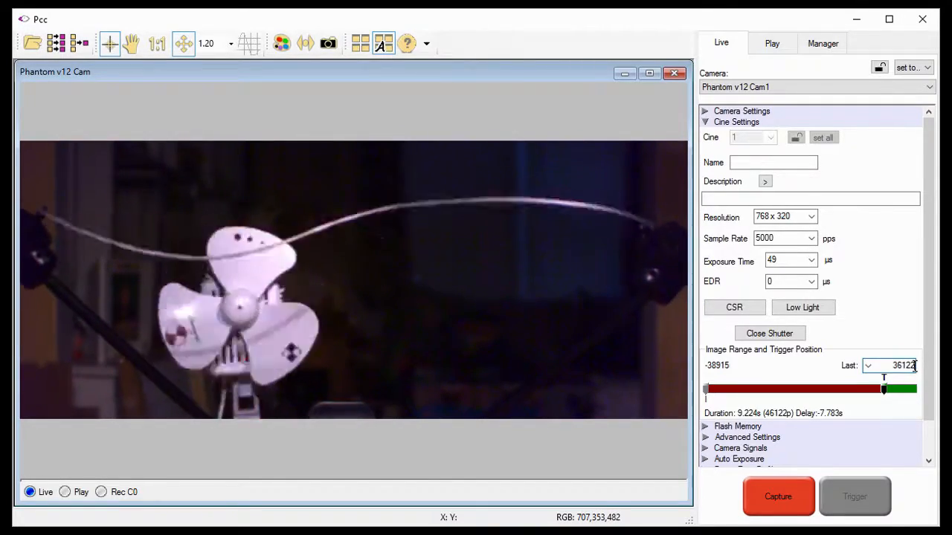
{"action": "left_click_drag", "start_coordinate": [883, 388], "coordinate": [750, 388]}
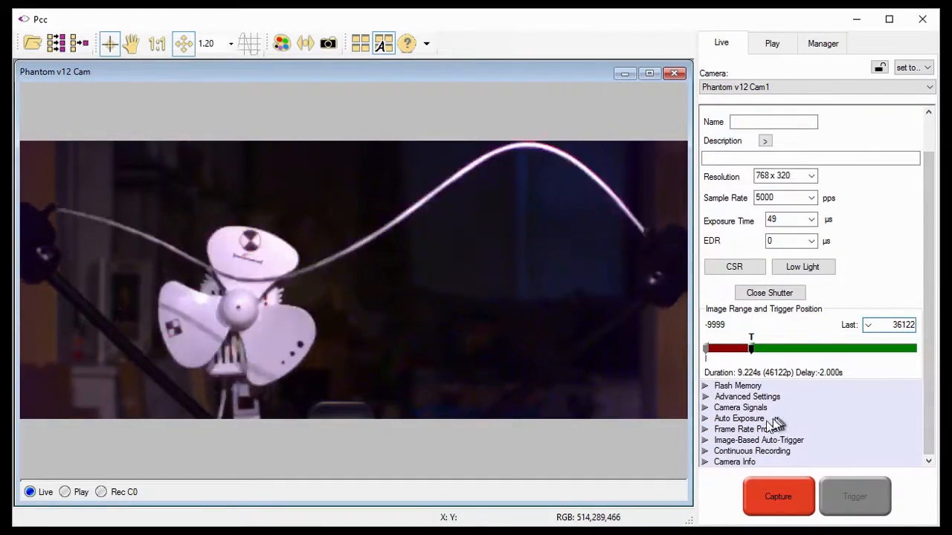
- Expand Frame Rate Profile and tick Active, giving images 0 and 36122 at 5000 pps
{"action": "left_click", "coordinate": [705, 429]}
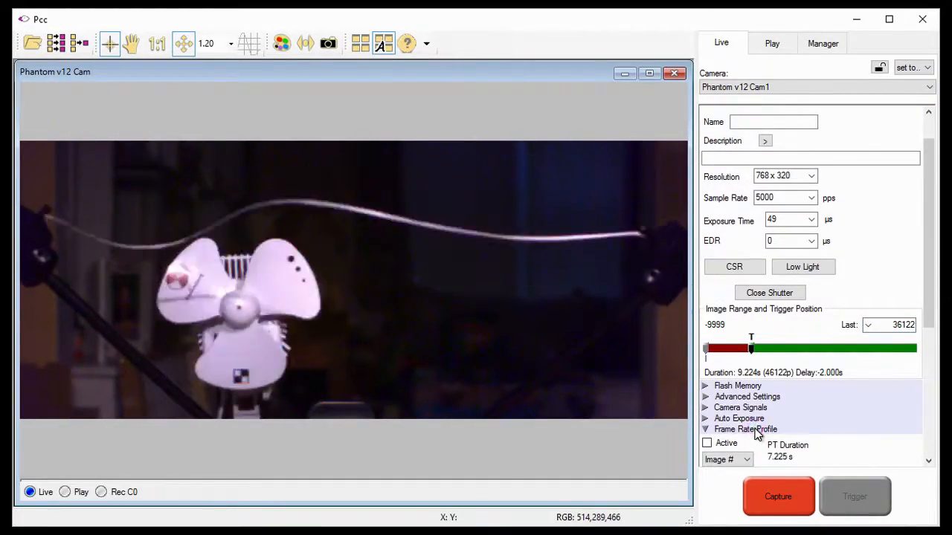
{"action": "scroll", "scroll_direction": "down", "scroll_amount": 3}
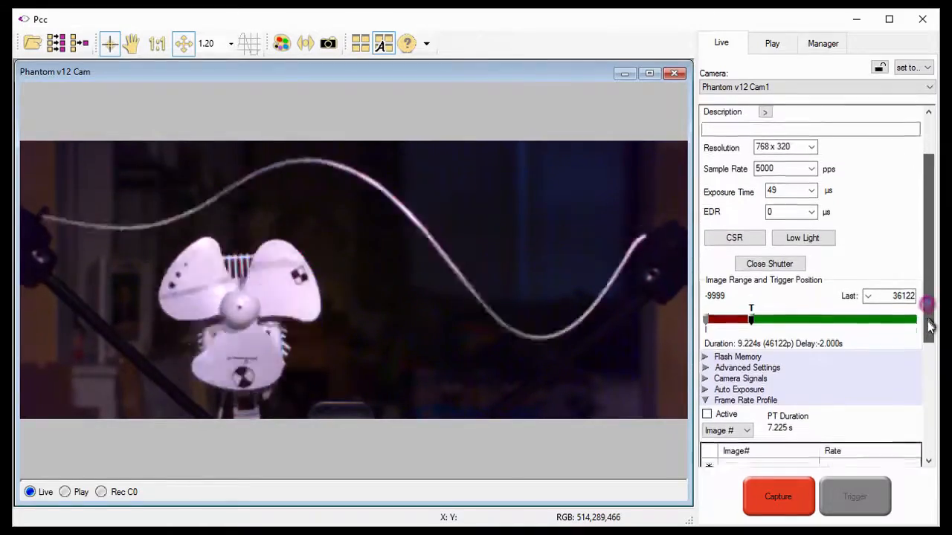
{"action": "scroll", "scroll_direction": "down", "scroll_amount": 3}
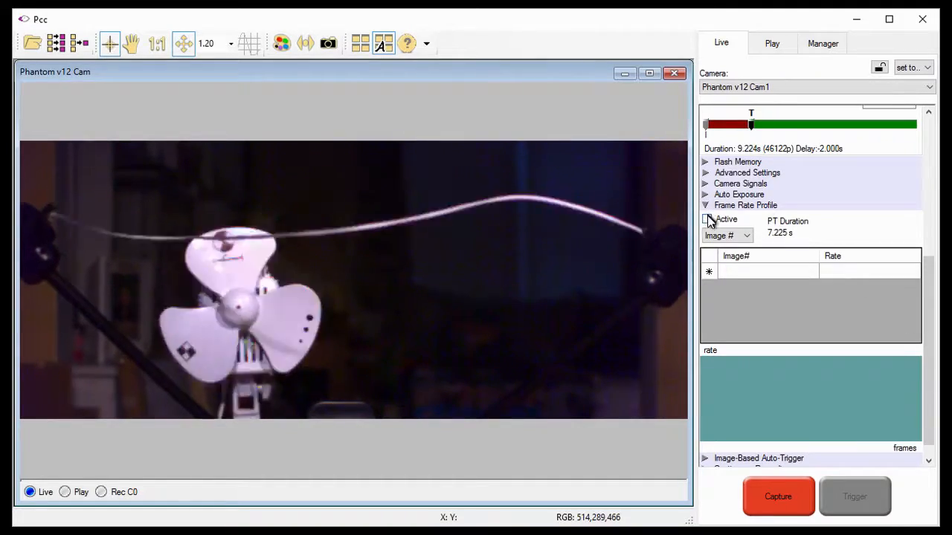
{"action": "left_click", "coordinate": [705, 220]}
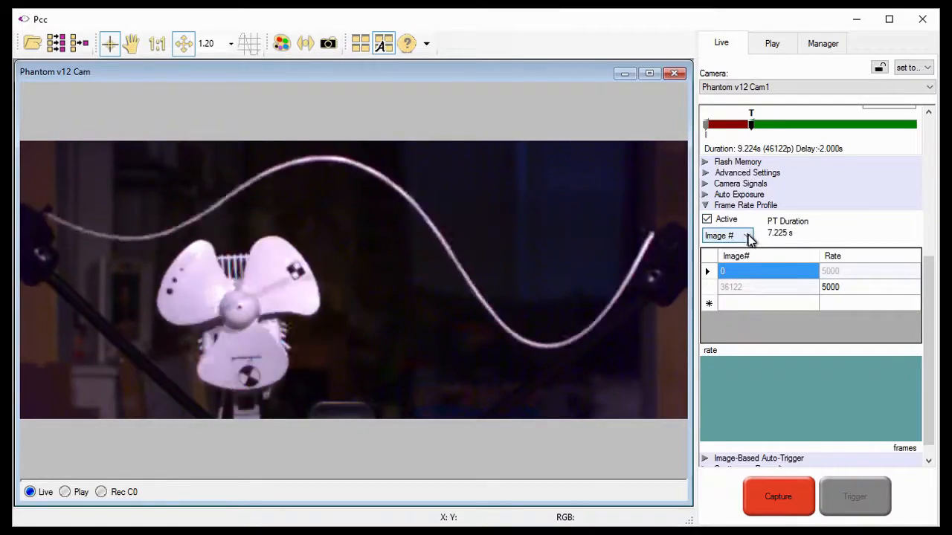
{"action": "left_click", "coordinate": [747, 235]}
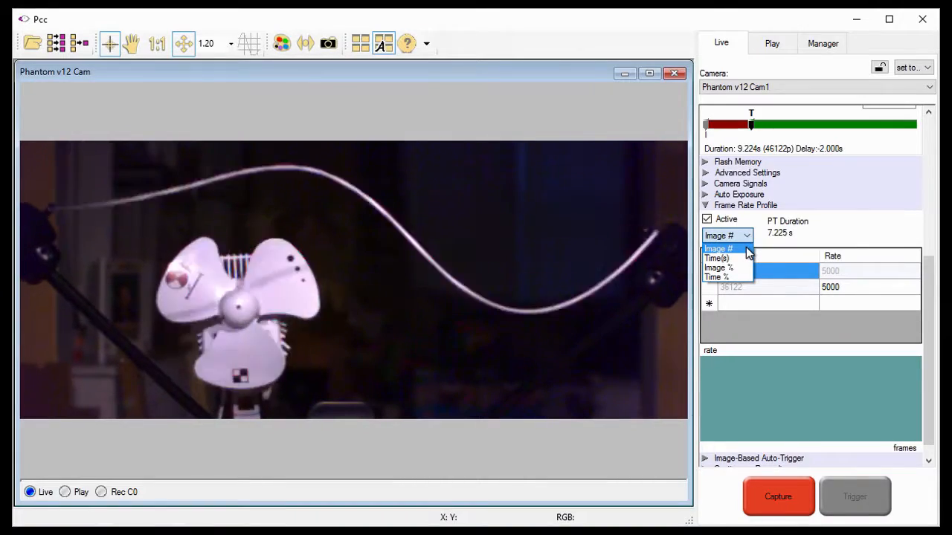
{"action": "mouse_move", "coordinate": [717, 259]}
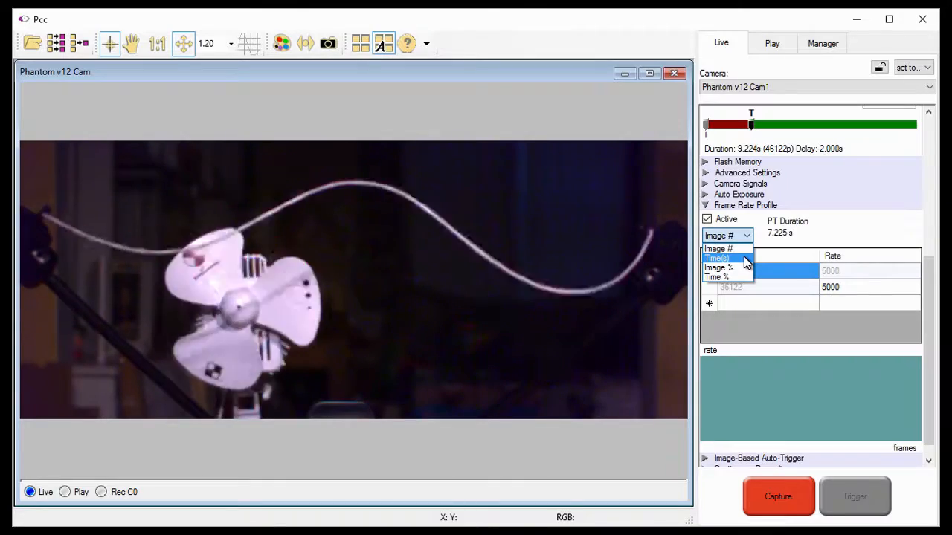
{"action": "mouse_move", "coordinate": [720, 267]}
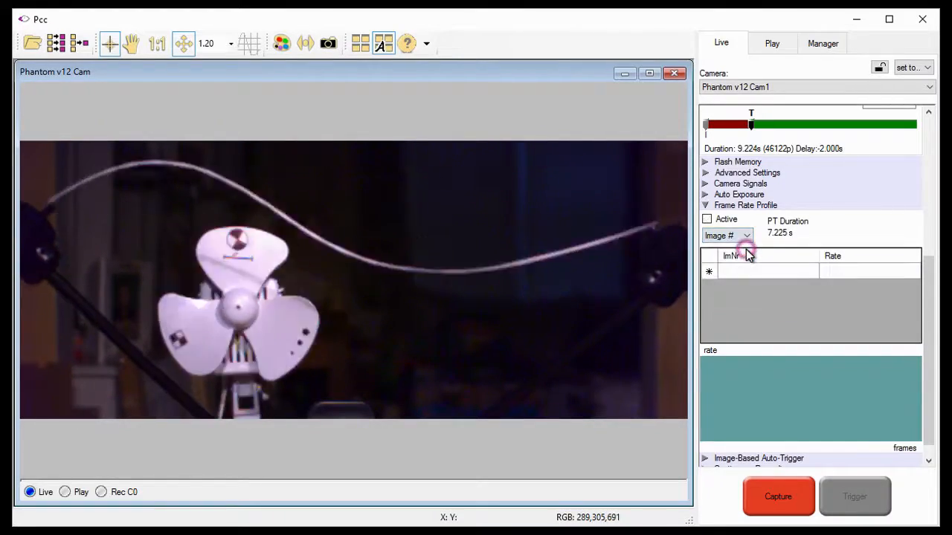
{"action": "left_click", "coordinate": [706, 219]}
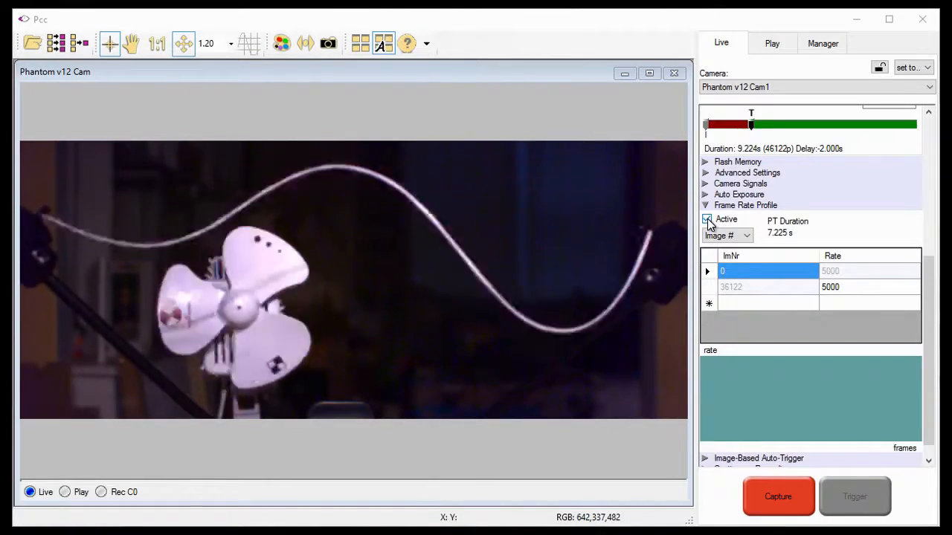
- Re-enable the profile and enter rows 7501/30 and 8401/30, then 8402 at 20000 pps
{"action": "left_click", "coordinate": [705, 219]}
{"action": "type", "text": "75"}
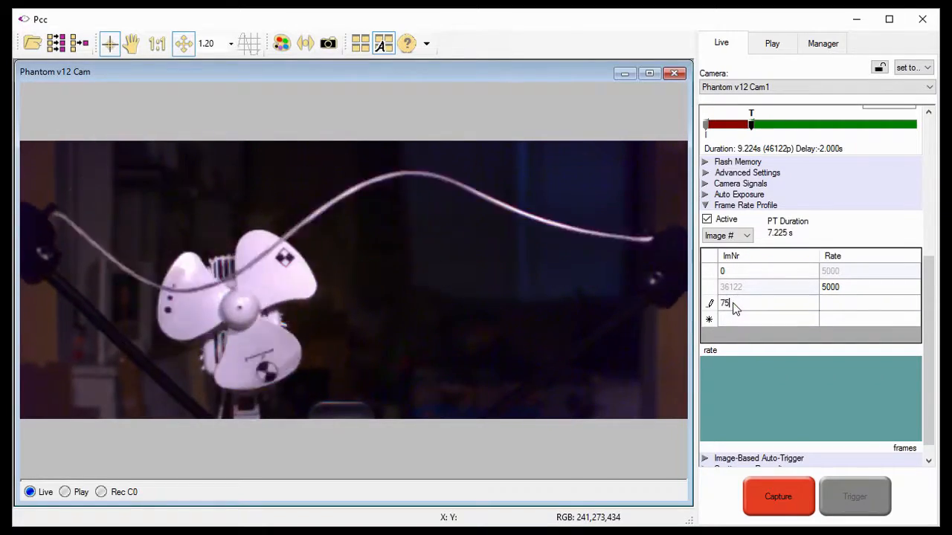
{"action": "type", "text": "00"}
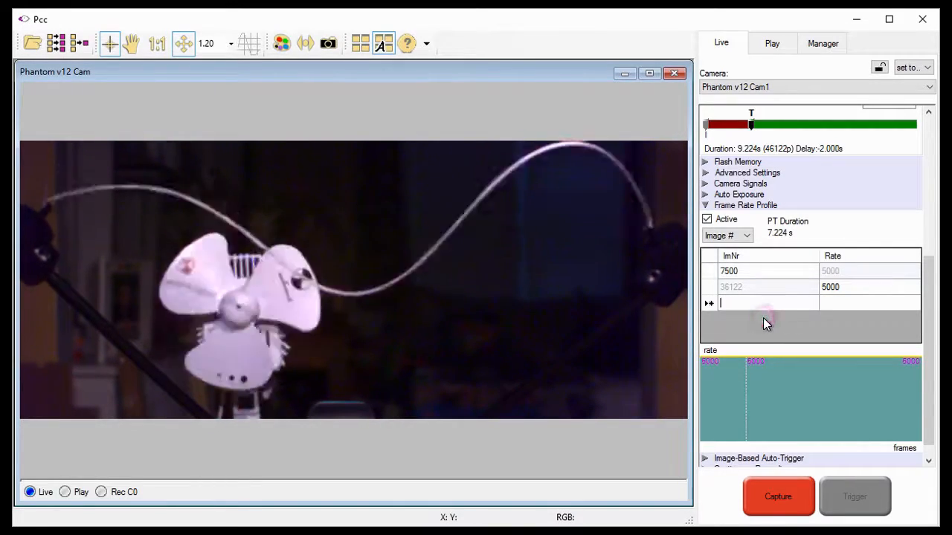
{"action": "type", "text": "7501"}
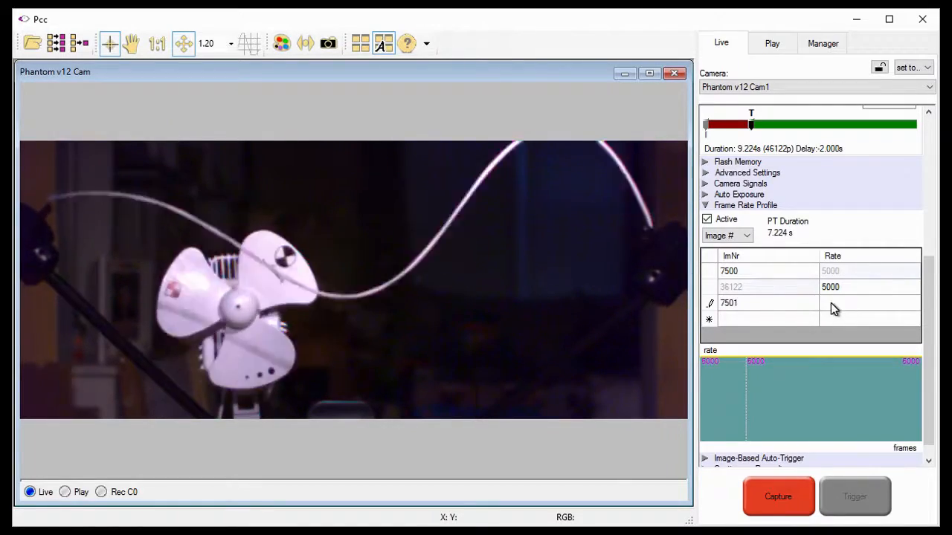
{"action": "type", "text": "30"}
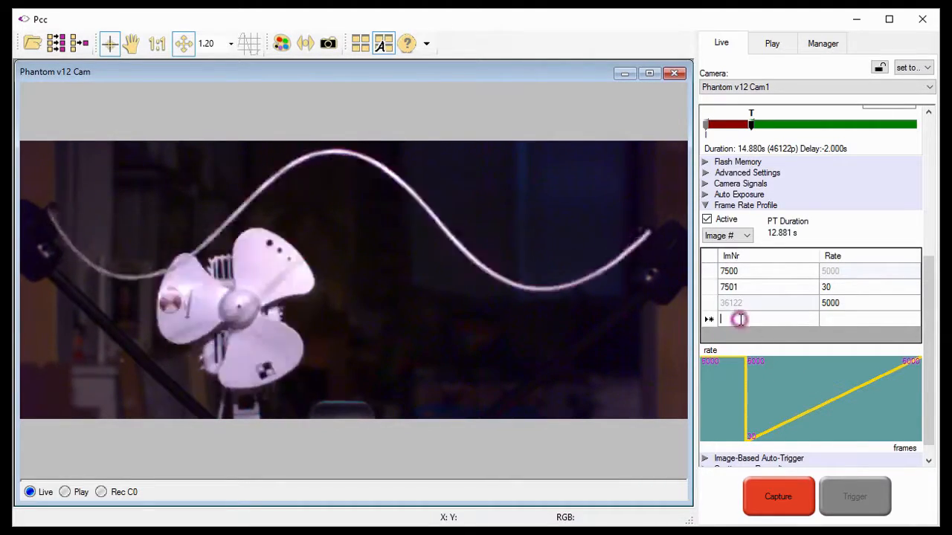
{"action": "type", "text": "8401"}
{"action": "type", "text": "20000"}
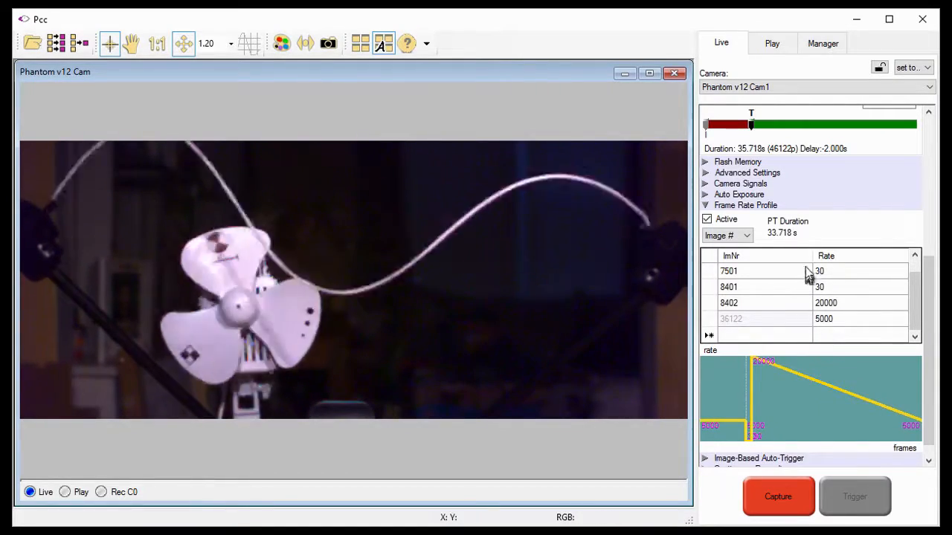
{"action": "mouse_move", "coordinate": [805, 235]}
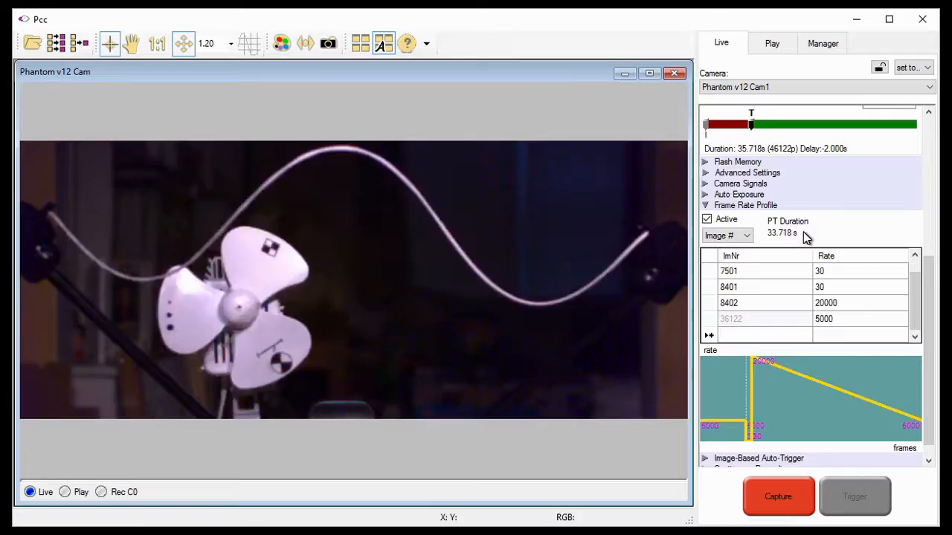
{"action": "mouse_move", "coordinate": [810, 238]}
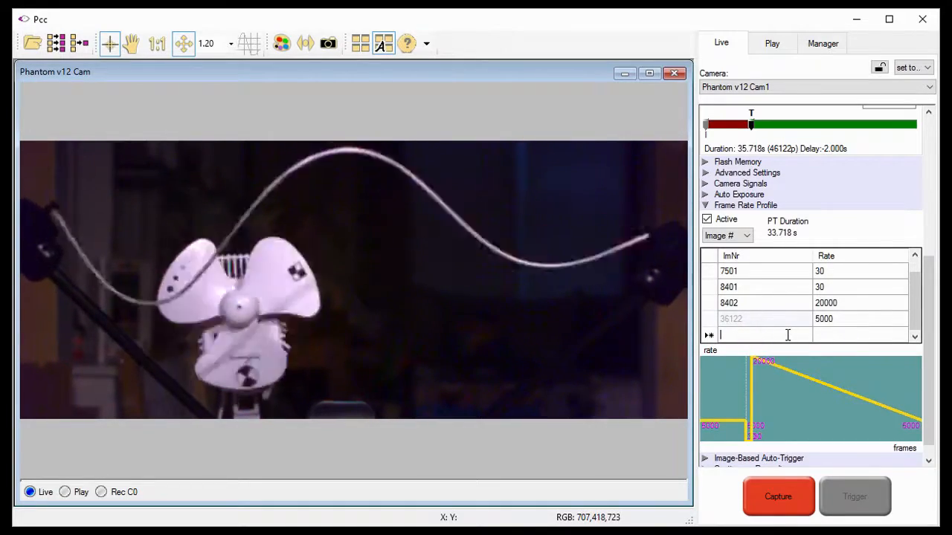
- Enter row 28402 at 20000 pps and row 28403 dropping to 30 pps through 30203
{"action": "type", "text": "28402"}
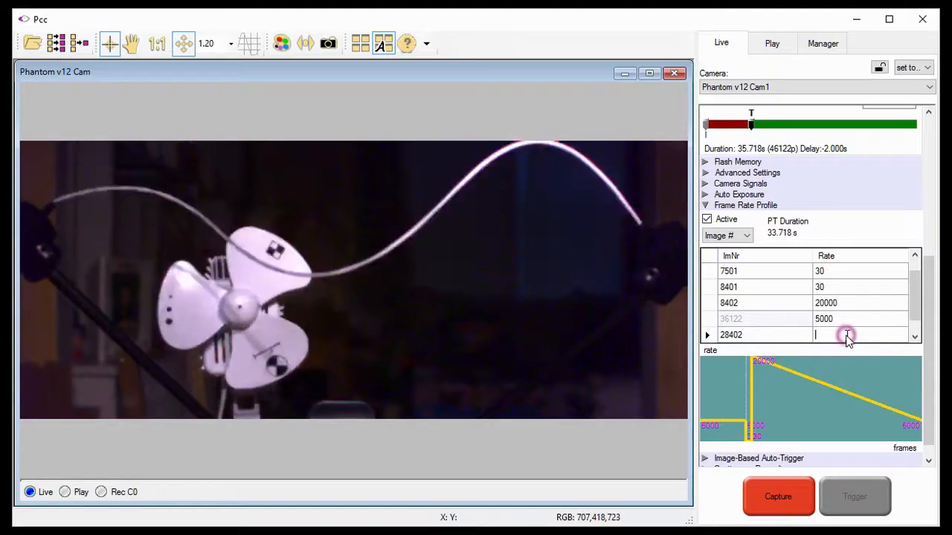
{"action": "type", "text": "20000"}
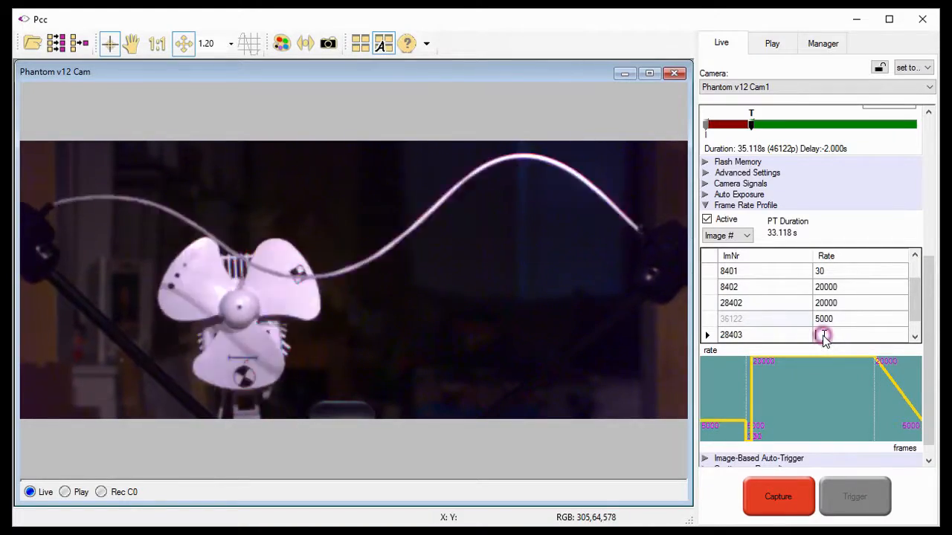
{"action": "left_click", "coordinate": [824, 335]}
{"action": "type", "text": "30"}
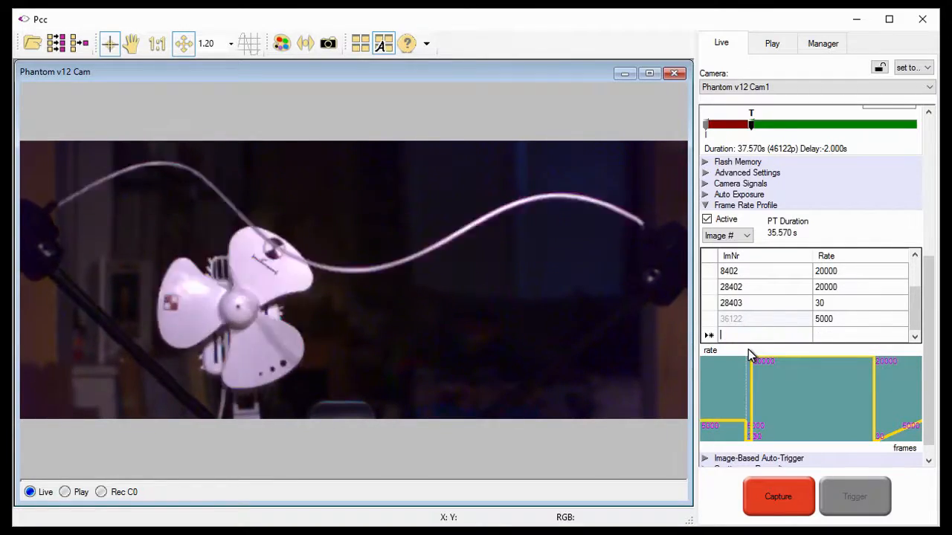
{"action": "type", "text": "3"}
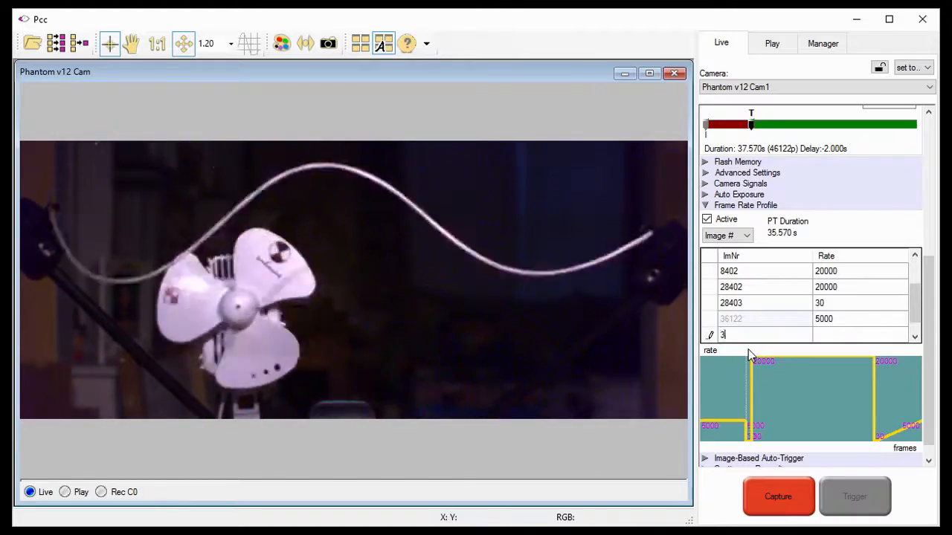
{"action": "type", "text": "0203"}
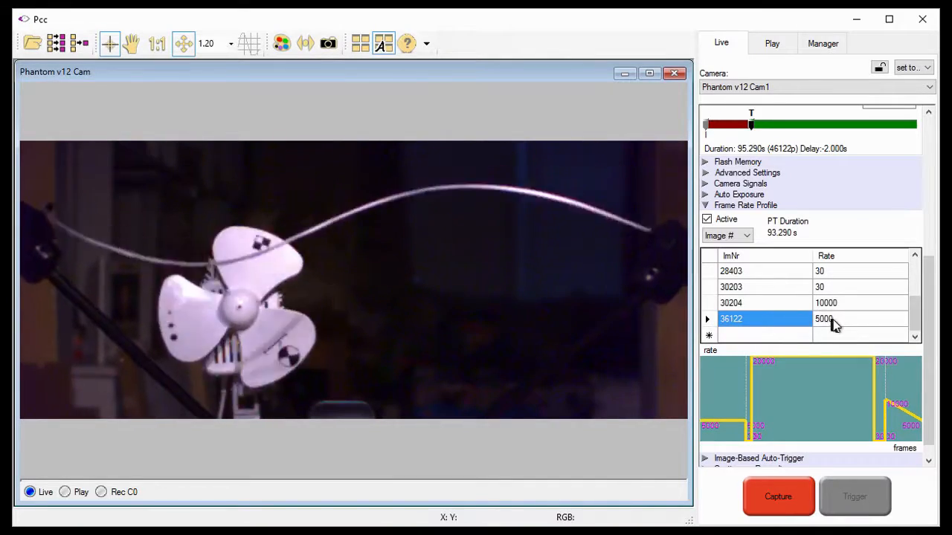
- Change the rate of the final row 36122 from 5000 to 10000 pps
{"action": "type", "text": "100"}
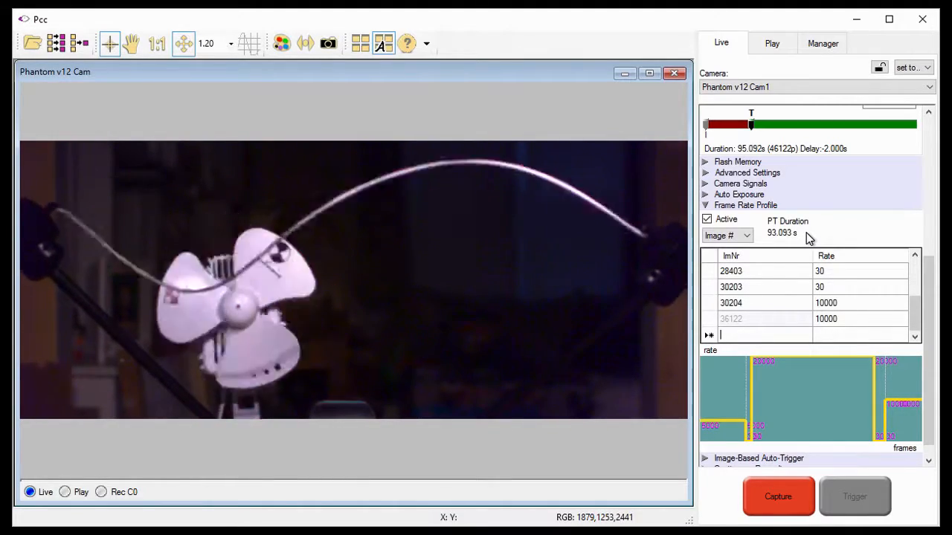
{"action": "mouse_move", "coordinate": [732, 390]}
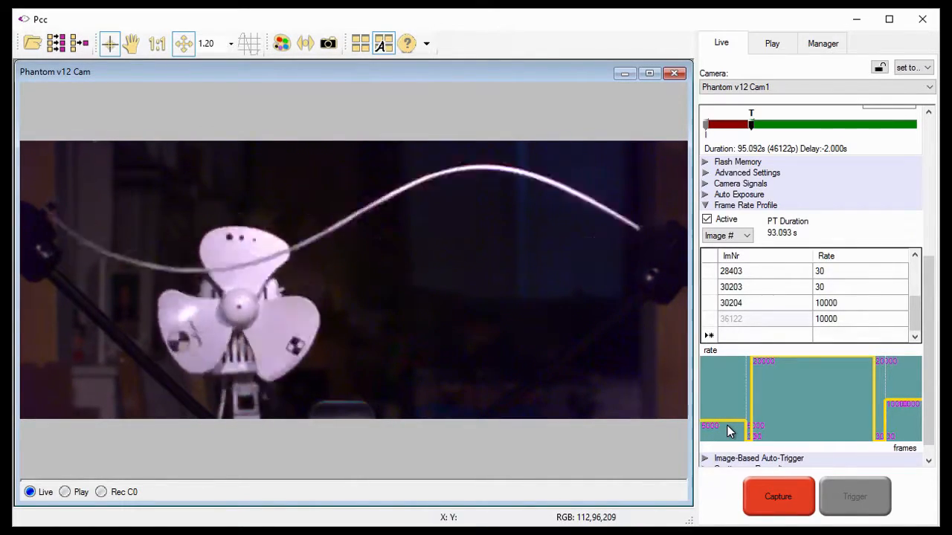
- Capture cine C1 with the profile active, leaving the camera awaiting a trigger
{"action": "left_click", "coordinate": [778, 497]}
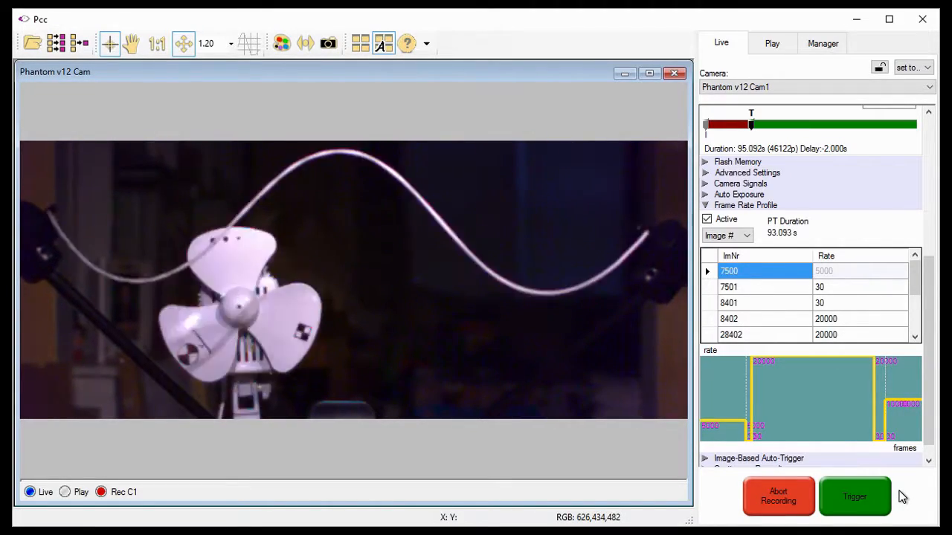
- Trigger the Phantom v12 and wait while the profiled cine C1 records into camera memory
{"action": "left_click", "coordinate": [854, 496]}
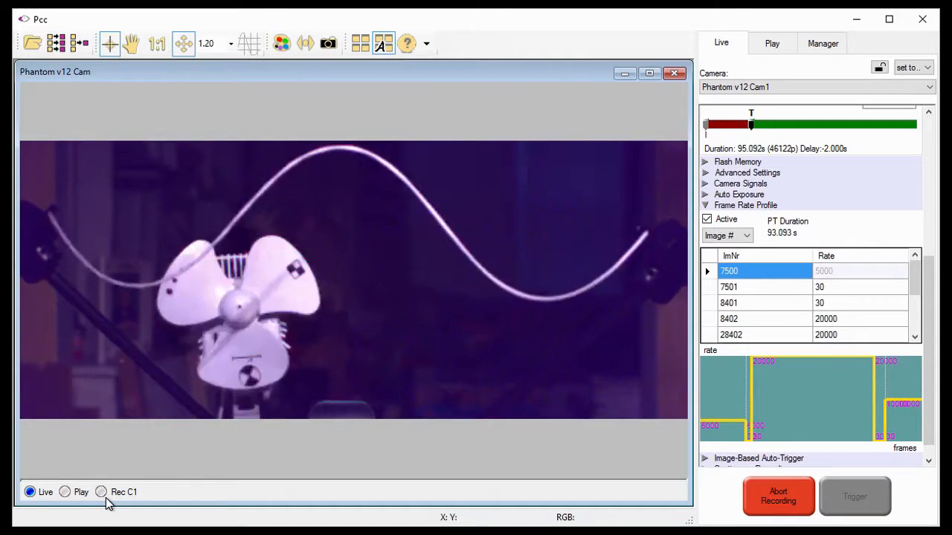
{"action": "left_click", "coordinate": [101, 491]}
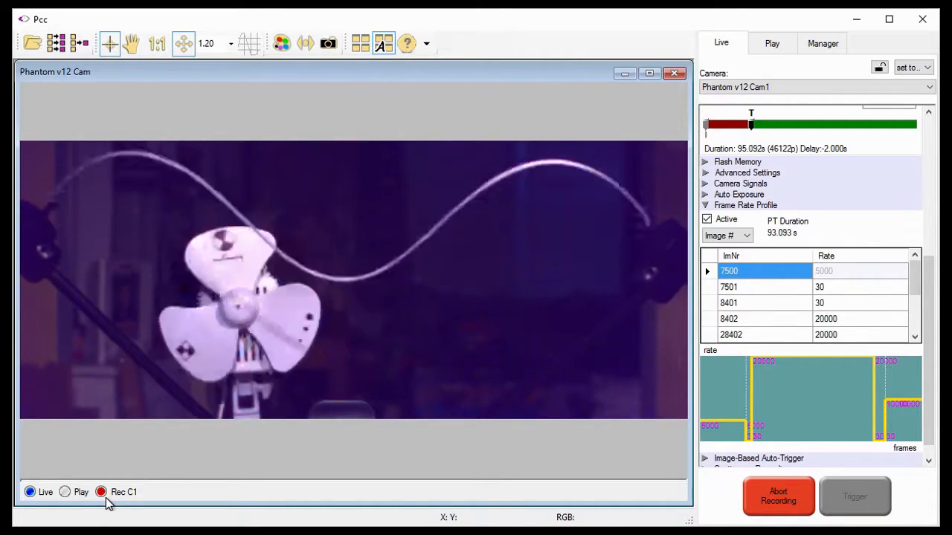
{"action": "left_click", "coordinate": [101, 491]}
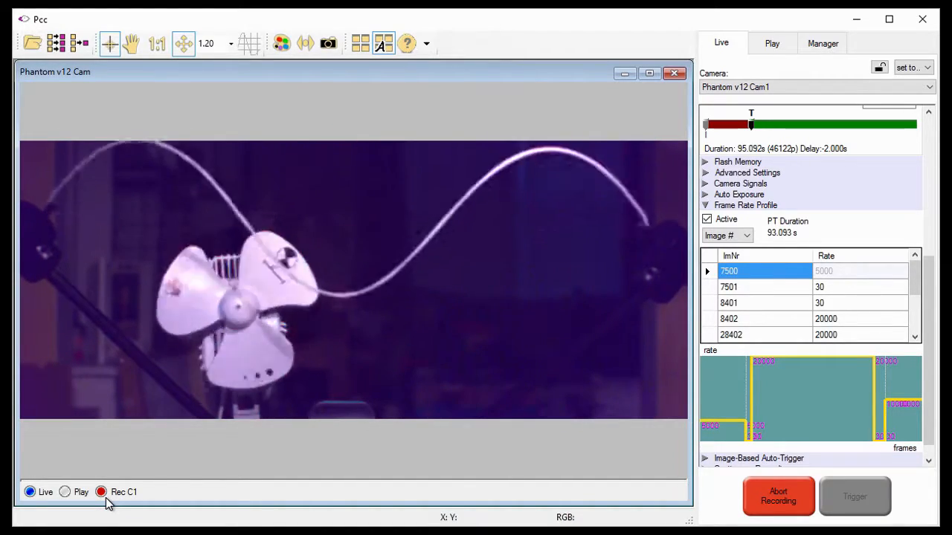
{"action": "left_click", "coordinate": [101, 491]}
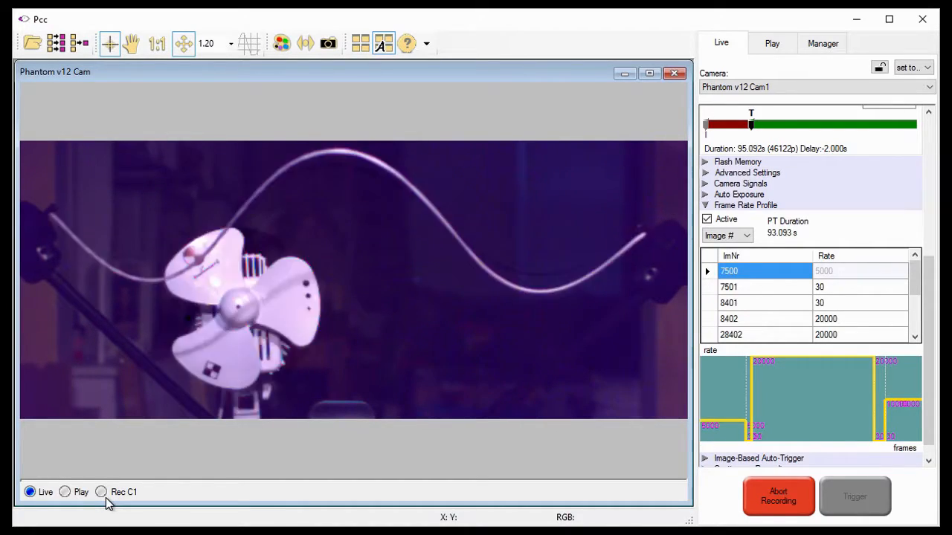
{"action": "left_click", "coordinate": [101, 491]}
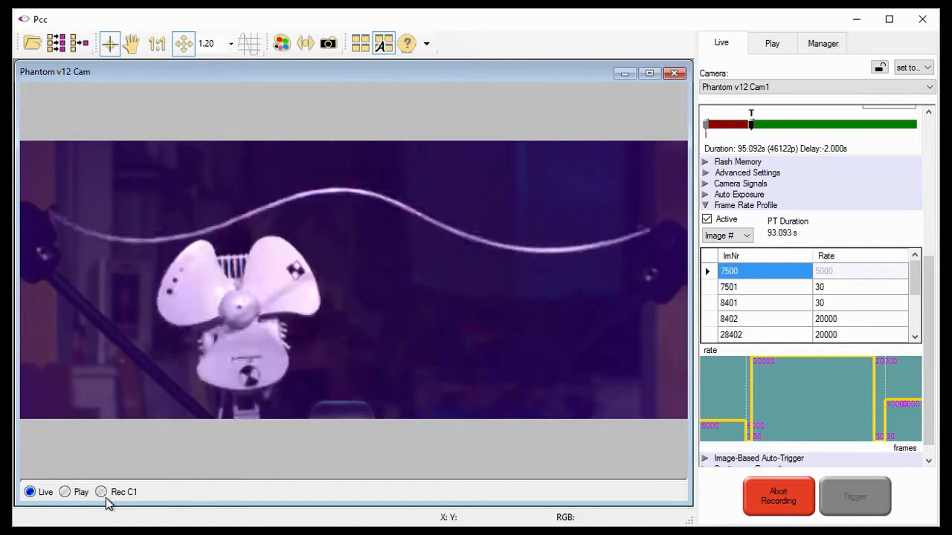
{"action": "left_click", "coordinate": [102, 492]}
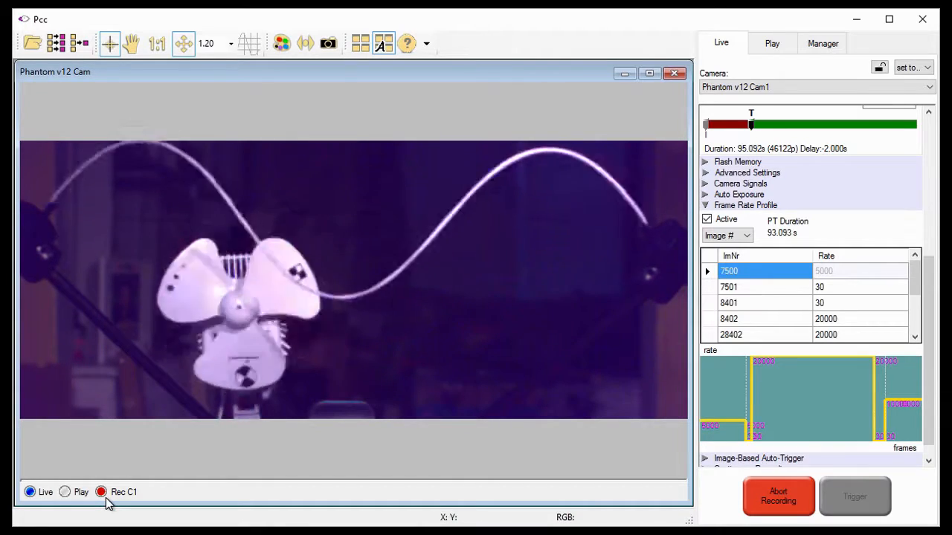
{"action": "left_click", "coordinate": [101, 491]}
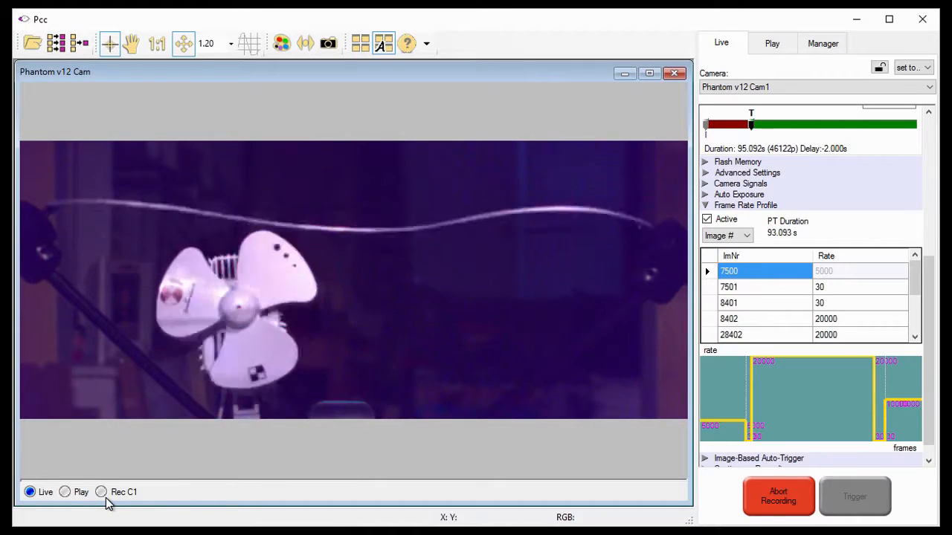
{"action": "left_click", "coordinate": [101, 491]}
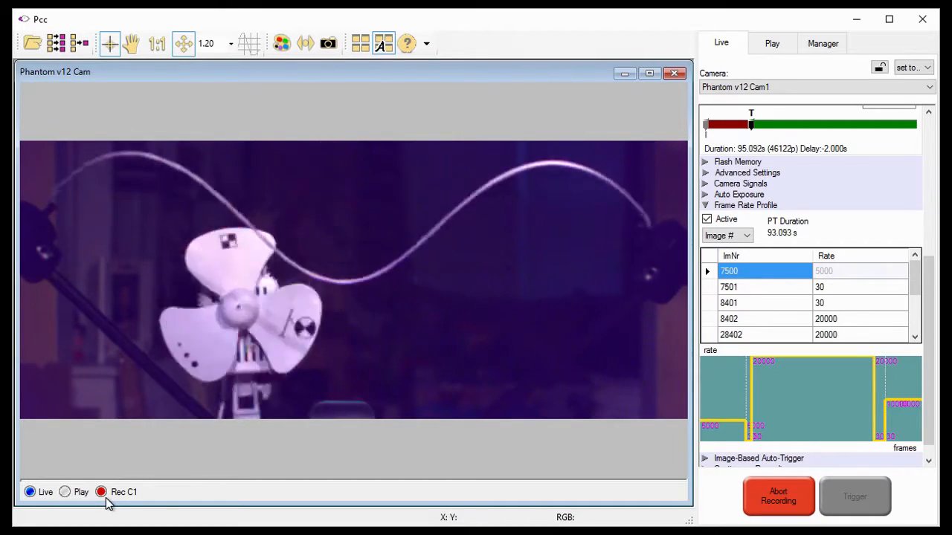
{"action": "left_click", "coordinate": [101, 490]}
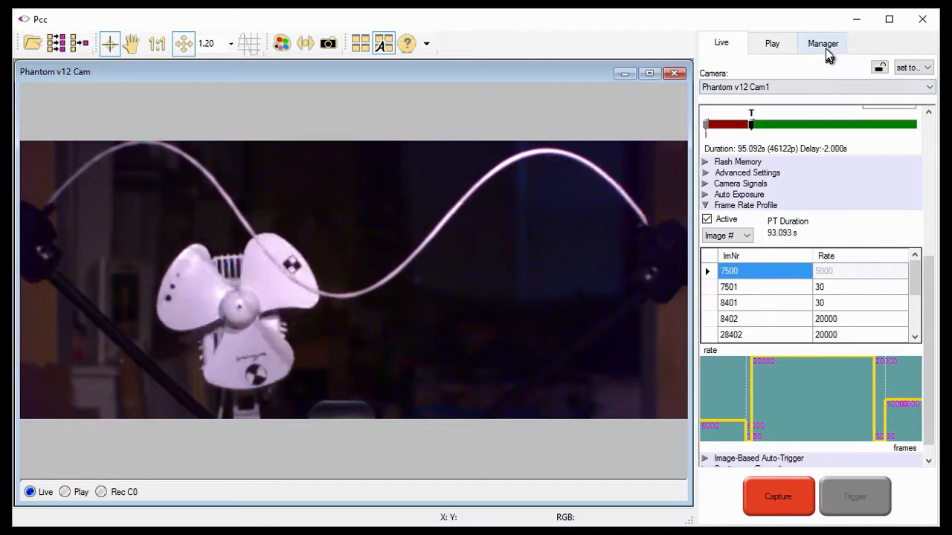
- From the Manager list, load Cine 1 stored on Phantom v12 Cam1 for playback
{"action": "left_click", "coordinate": [822, 43]}
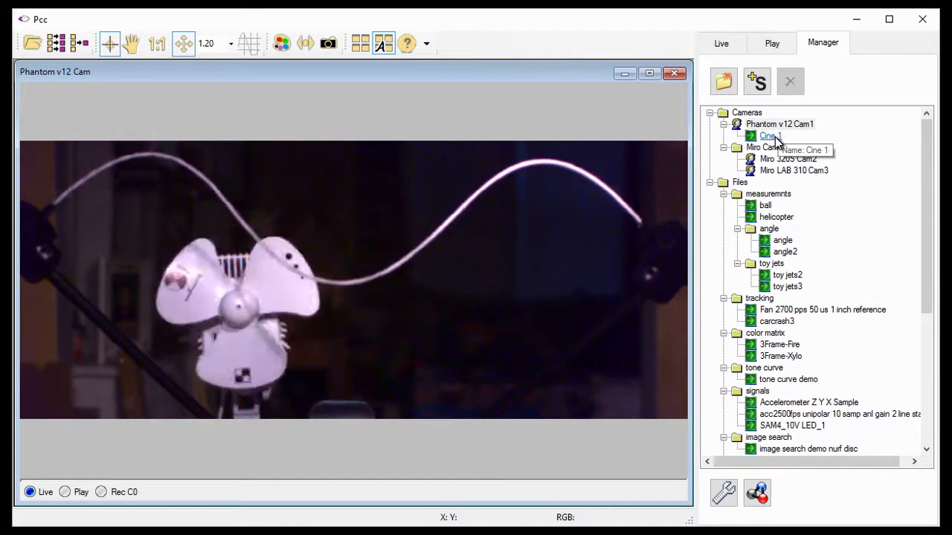
{"action": "double_click", "coordinate": [768, 135]}
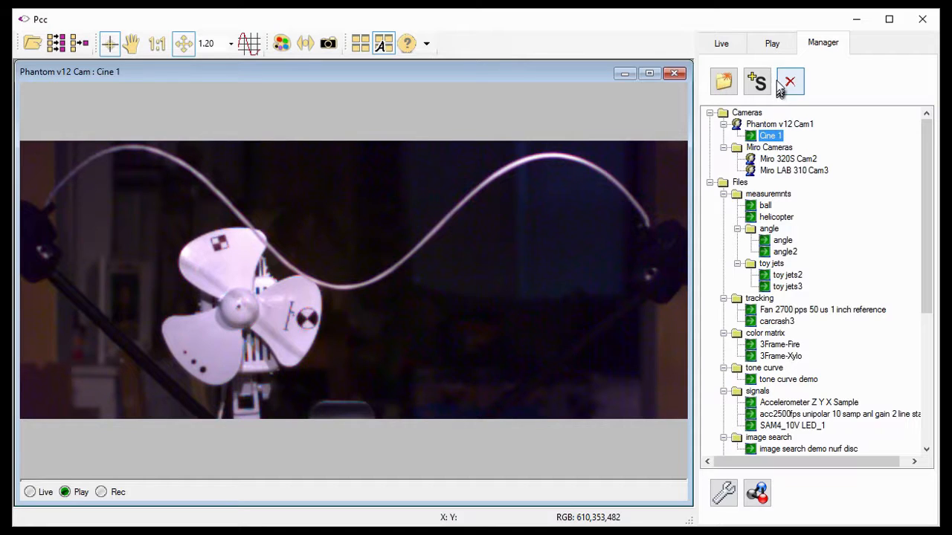
- Switch to the Play view so Cine 1's playback controls are available
{"action": "left_click", "coordinate": [772, 42]}
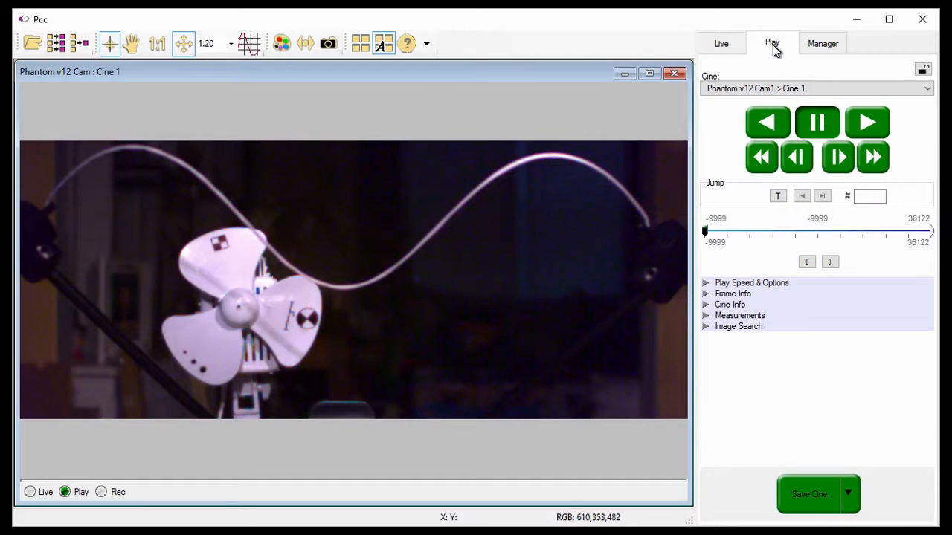
{"action": "mouse_move", "coordinate": [731, 57]}
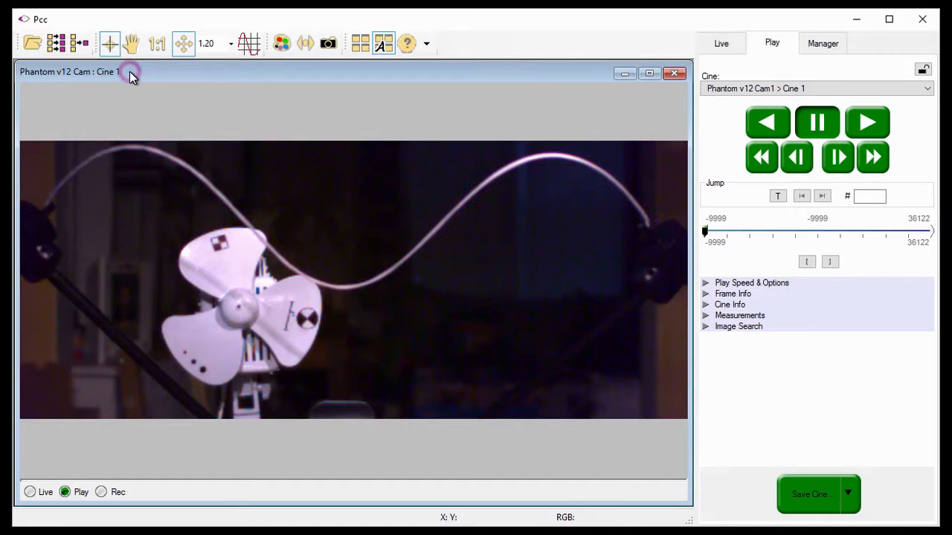
{"action": "mouse_move", "coordinate": [488, 137]}
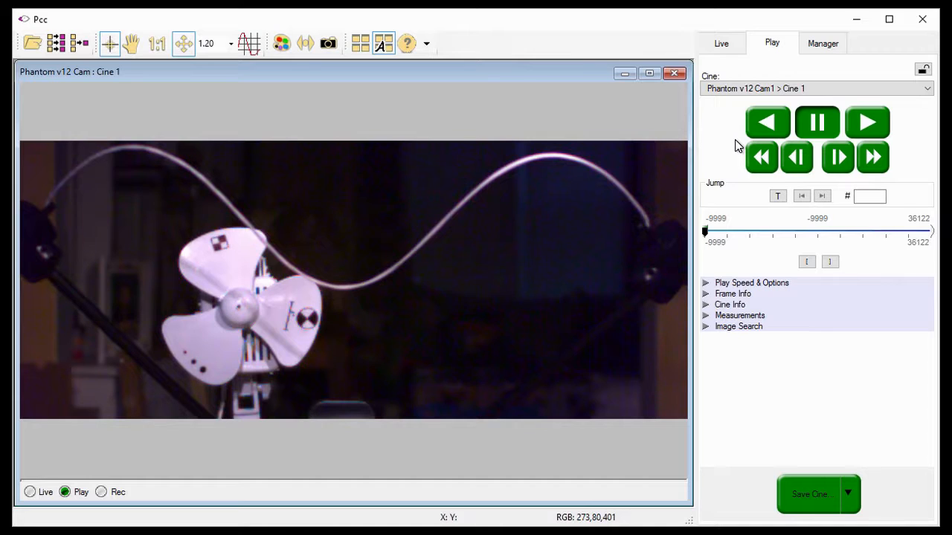
{"action": "mouse_move", "coordinate": [711, 285]}
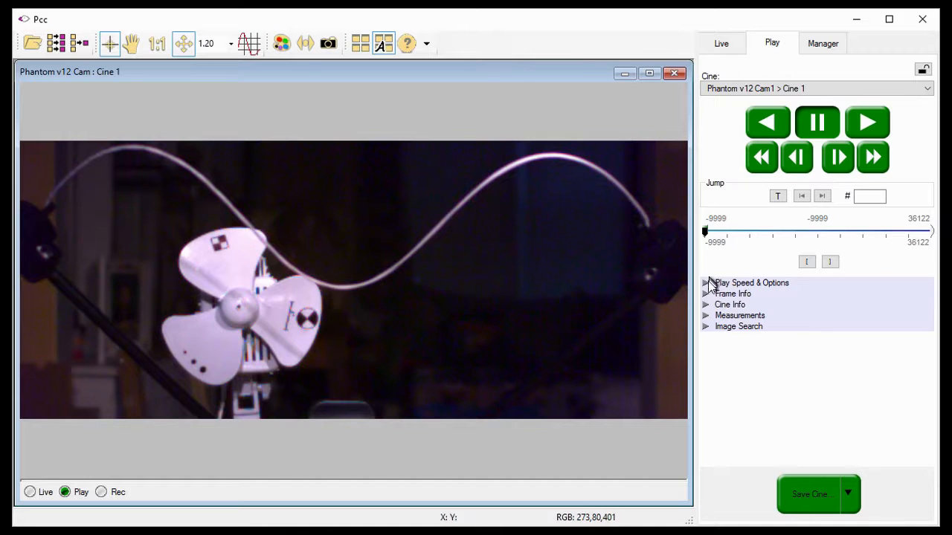
- Expand Frame Info and play Cine 1 forward from frame one, showing a 200 µs interval
{"action": "left_click", "coordinate": [732, 293]}
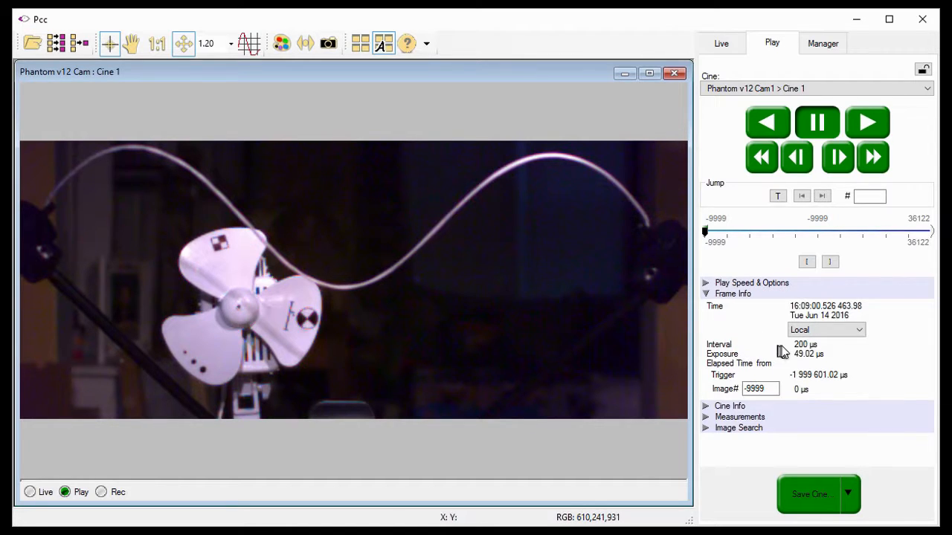
{"action": "mouse_move", "coordinate": [787, 353]}
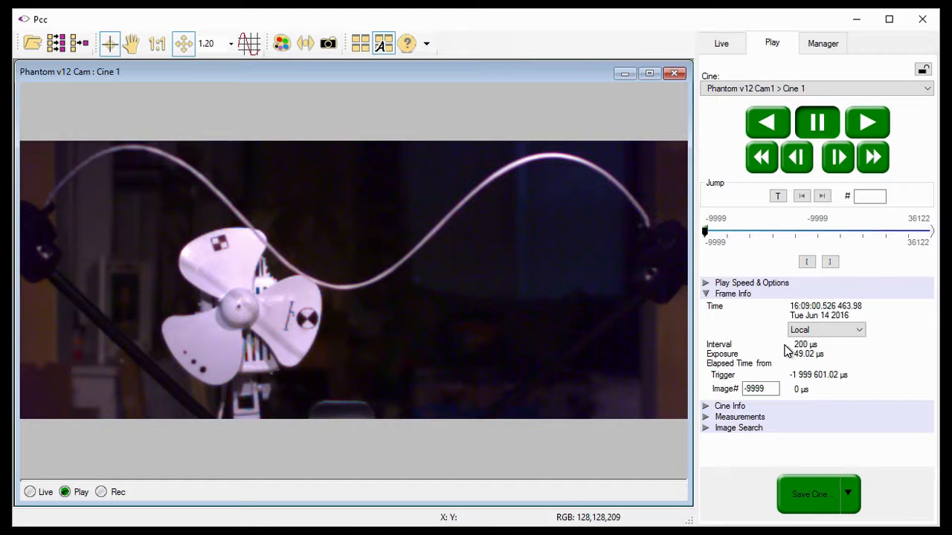
{"action": "left_click", "coordinate": [869, 122]}
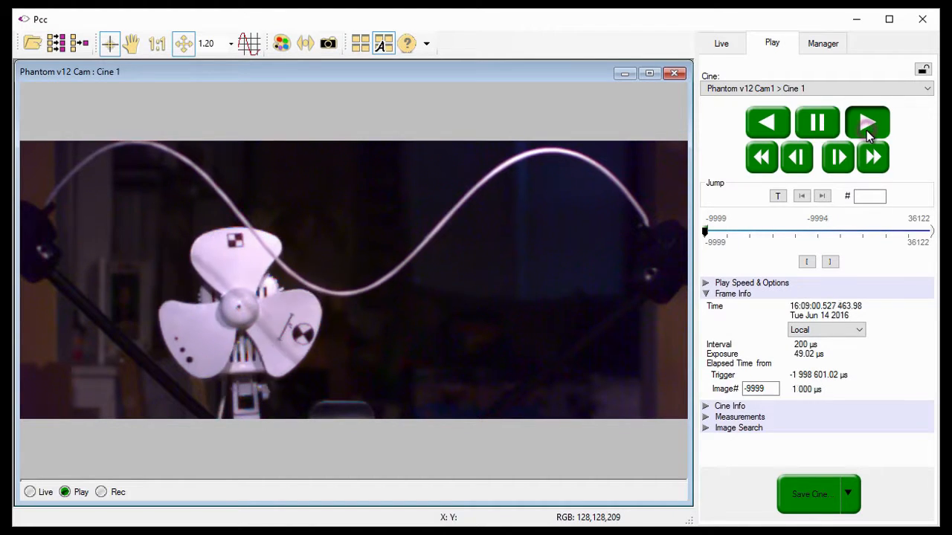
{"action": "left_click", "coordinate": [868, 122]}
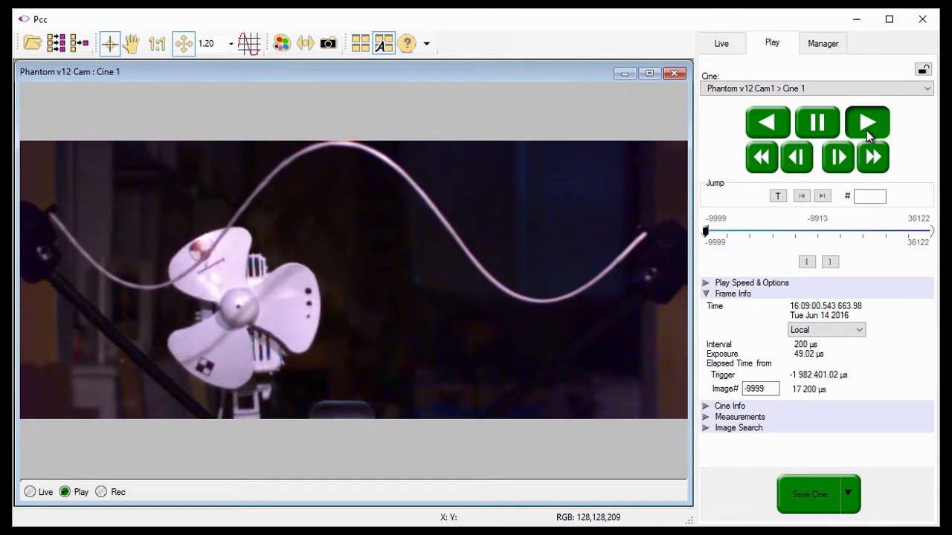
{"action": "left_click", "coordinate": [867, 122]}
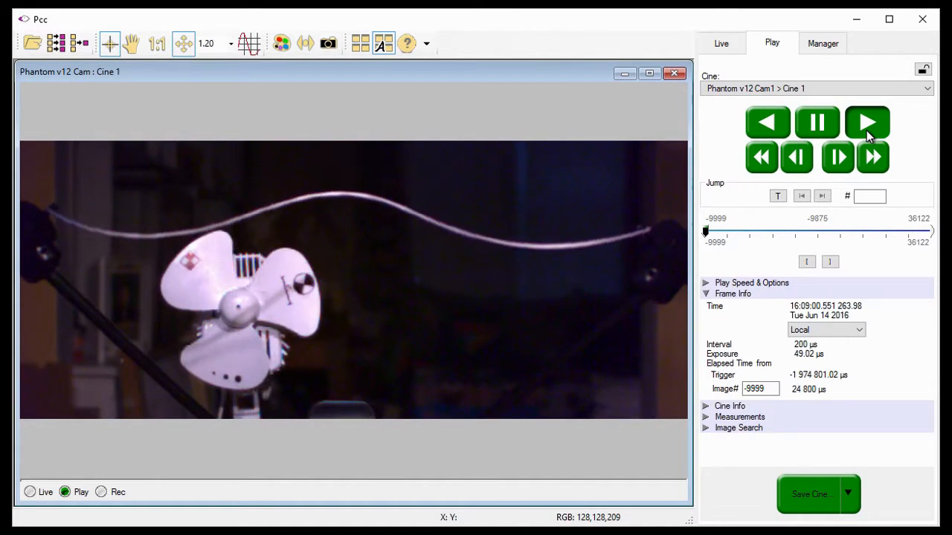
{"action": "left_click", "coordinate": [867, 122]}
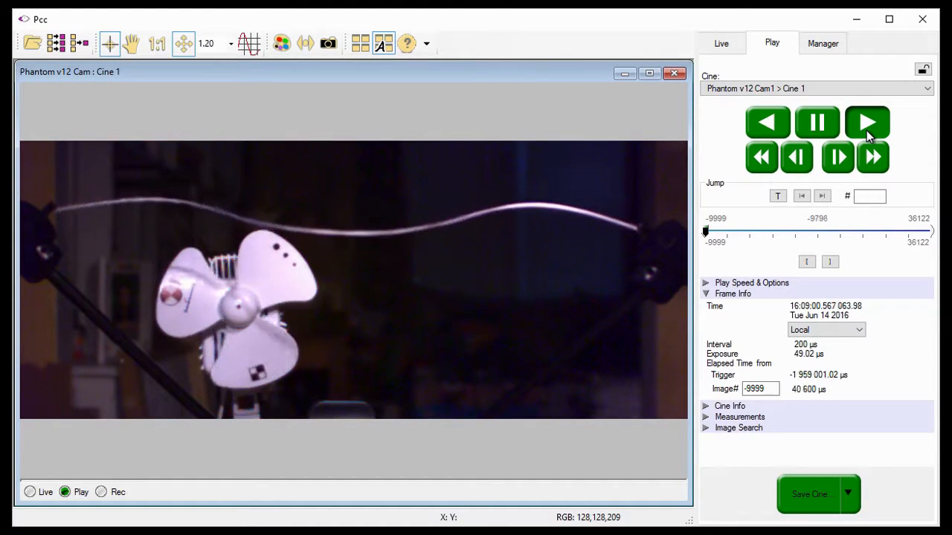
{"action": "left_click", "coordinate": [867, 122]}
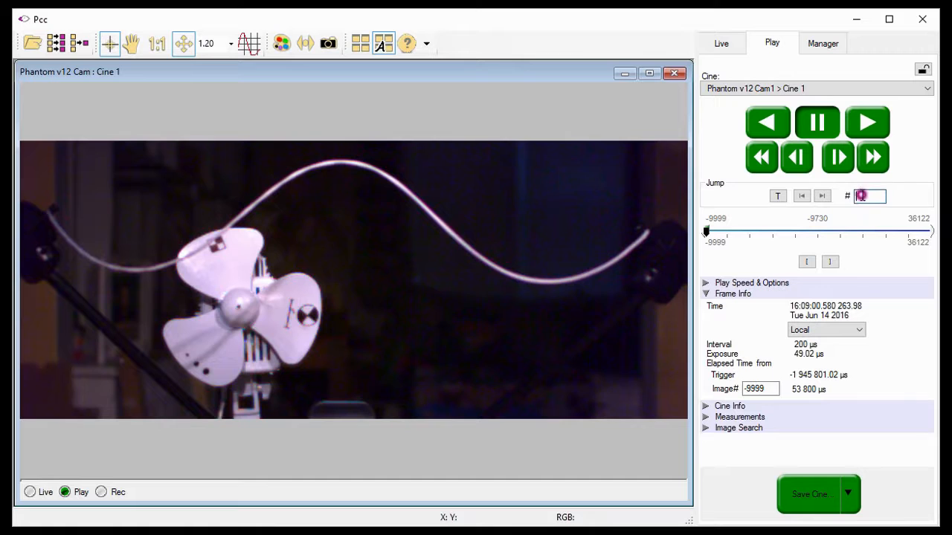
- Jump to image 7500 and step forward to 7503, where the interval becomes 33 333.3 µs
{"action": "type", "text": "7500"}
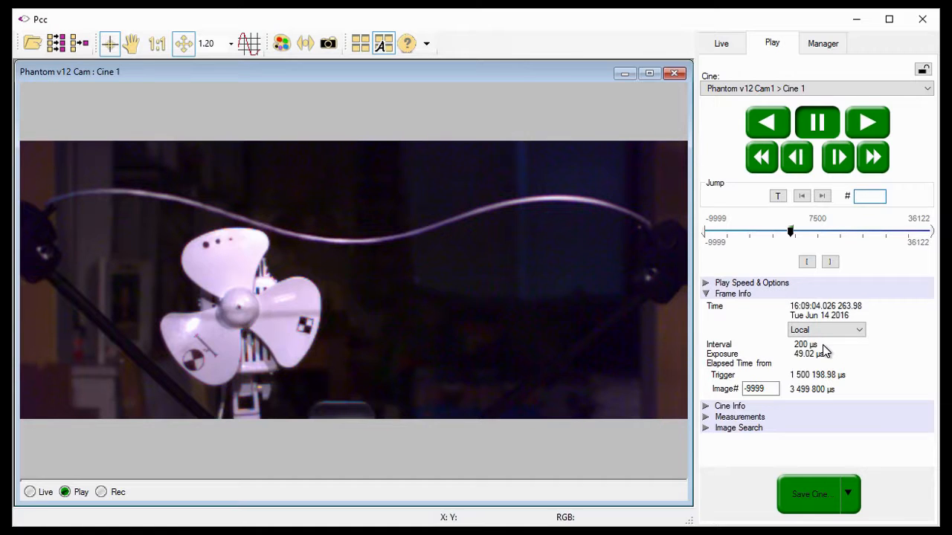
{"action": "mouse_move", "coordinate": [838, 158]}
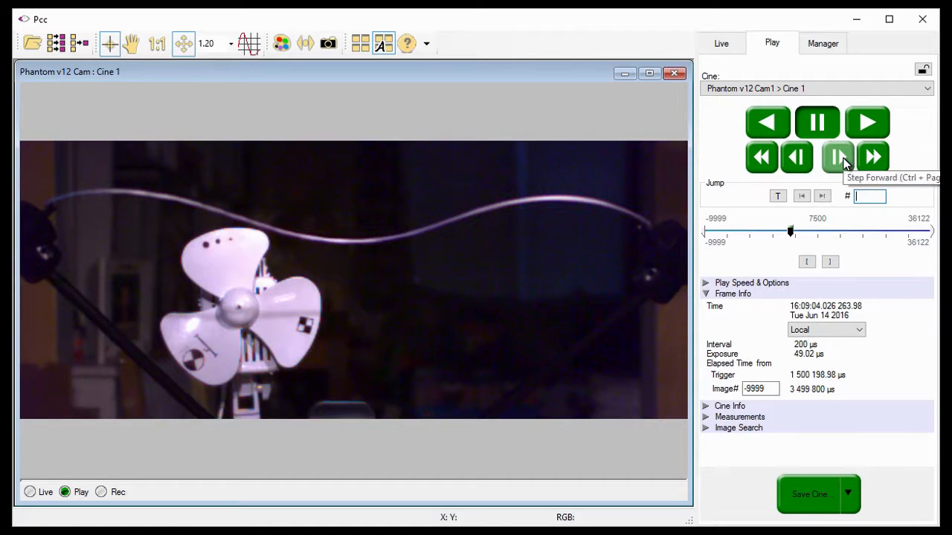
{"action": "left_click", "coordinate": [837, 158]}
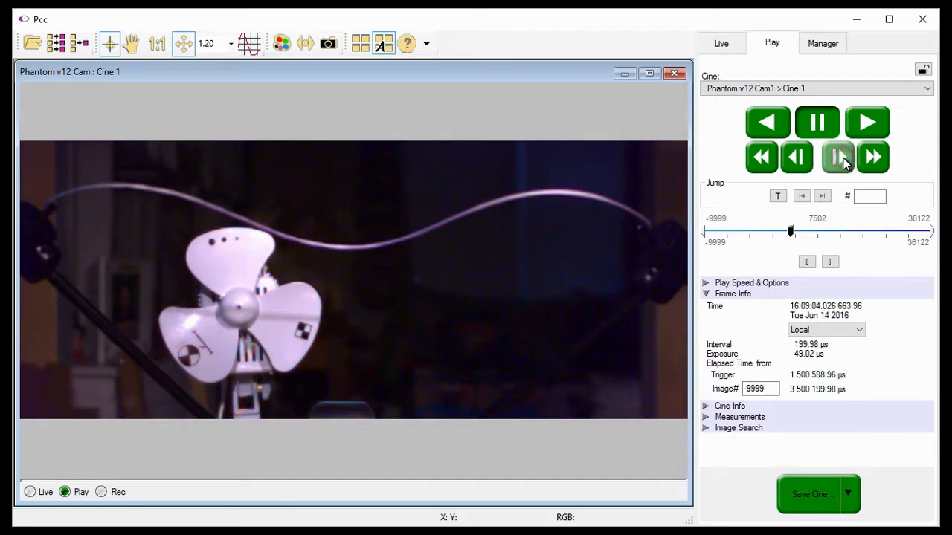
{"action": "left_click", "coordinate": [837, 158]}
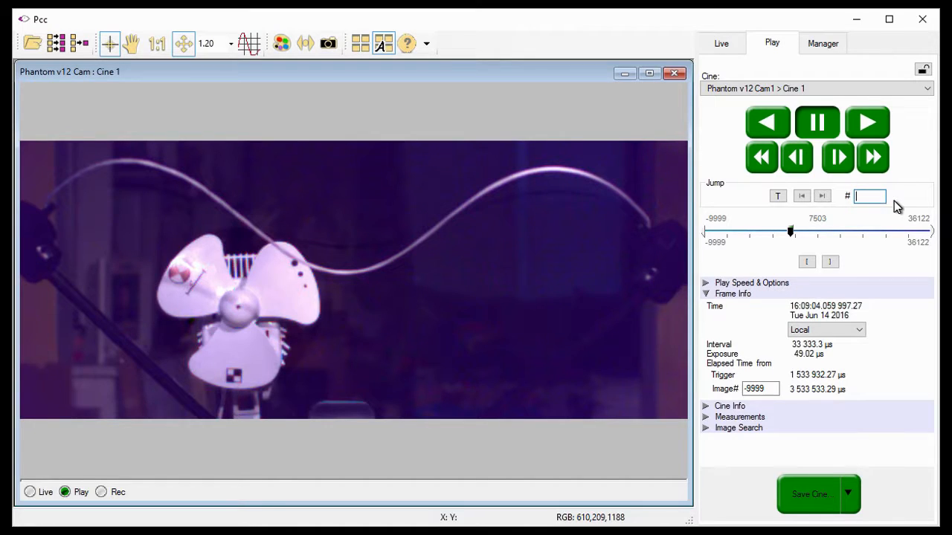
- Jump to image 7450 and play forward through the 33 333.3 µs section to image 7729
{"action": "type", "text": "7450"}
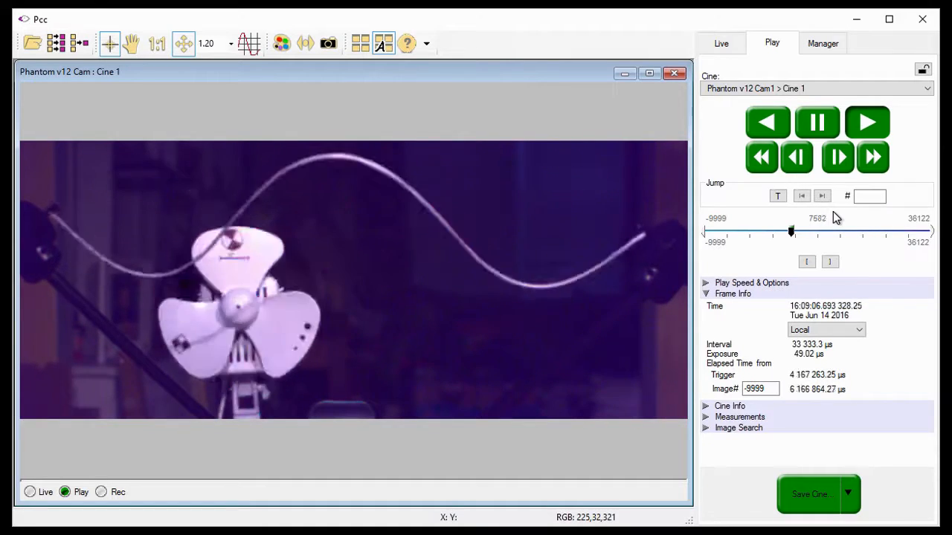
{"action": "left_click", "coordinate": [867, 122]}
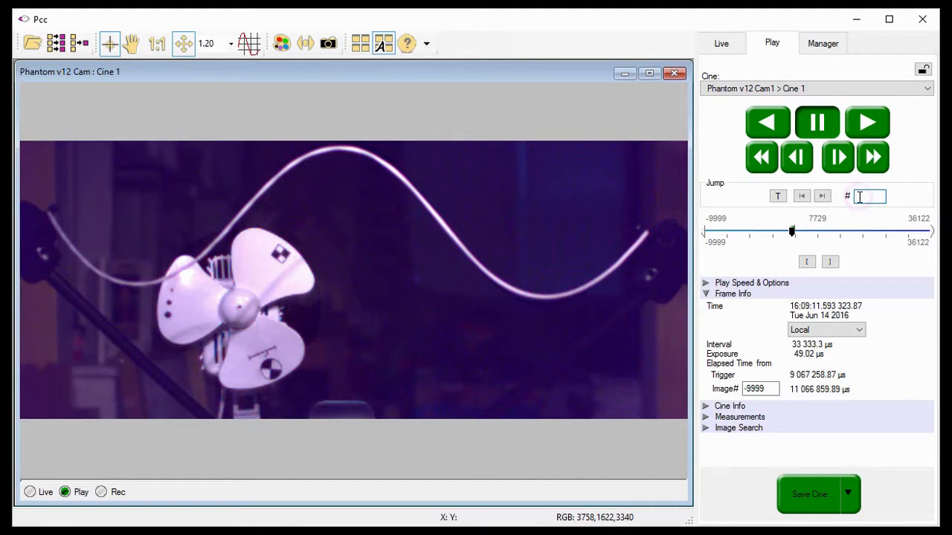
- Jump to image 8402 and step to 8404, where the interval drops to 49.98 µs
{"action": "type", "text": "8402"}
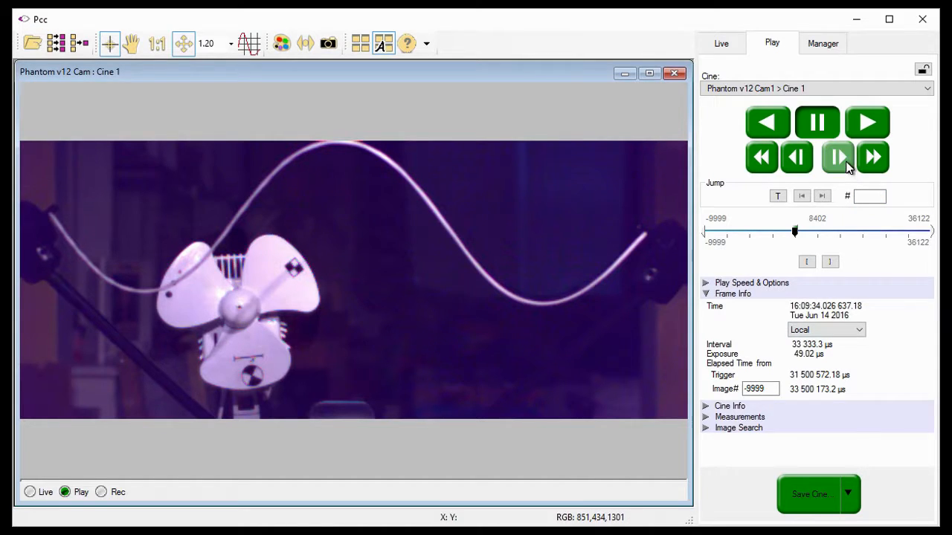
{"action": "left_click", "coordinate": [839, 158]}
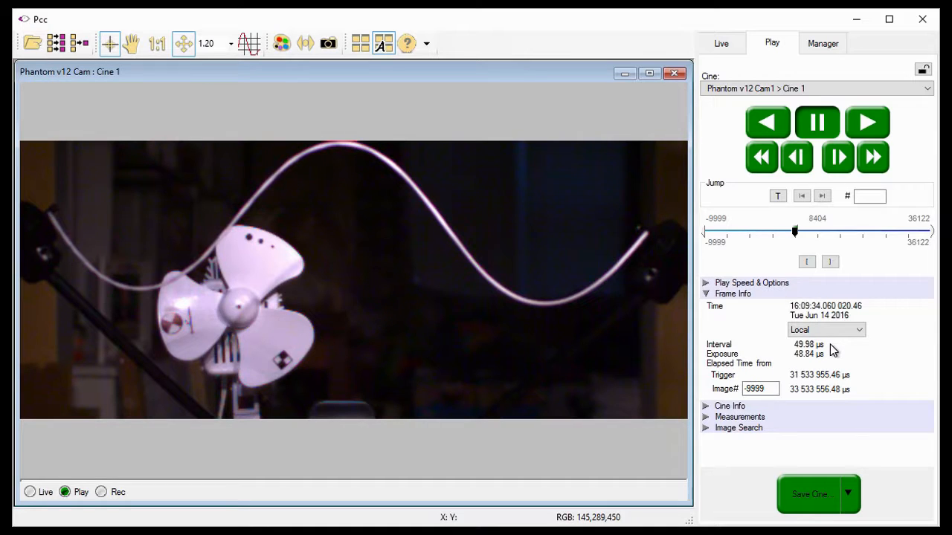
{"action": "mouse_move", "coordinate": [833, 351]}
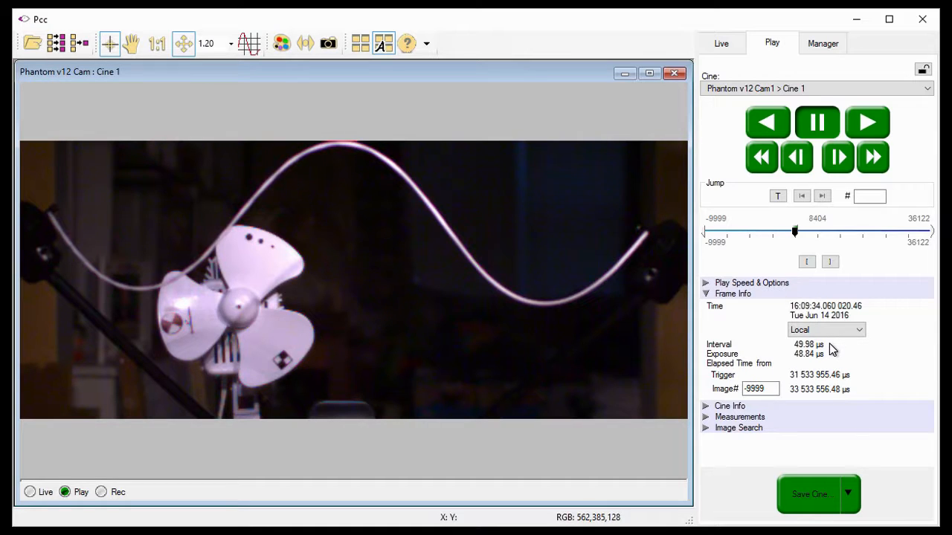
- Play and step through the 49.98 µs high-rate section up to about image 8809
{"action": "left_click", "coordinate": [870, 196]}
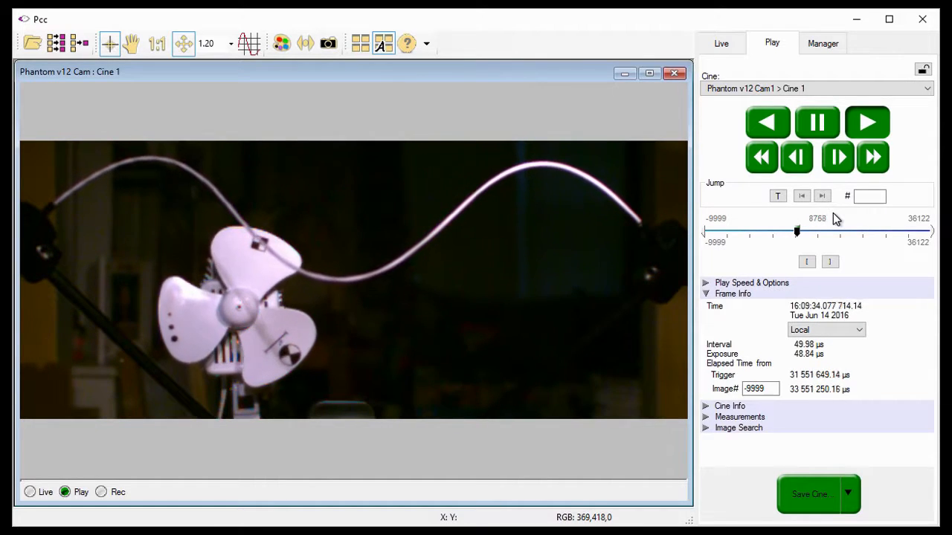
{"action": "left_click", "coordinate": [836, 157]}
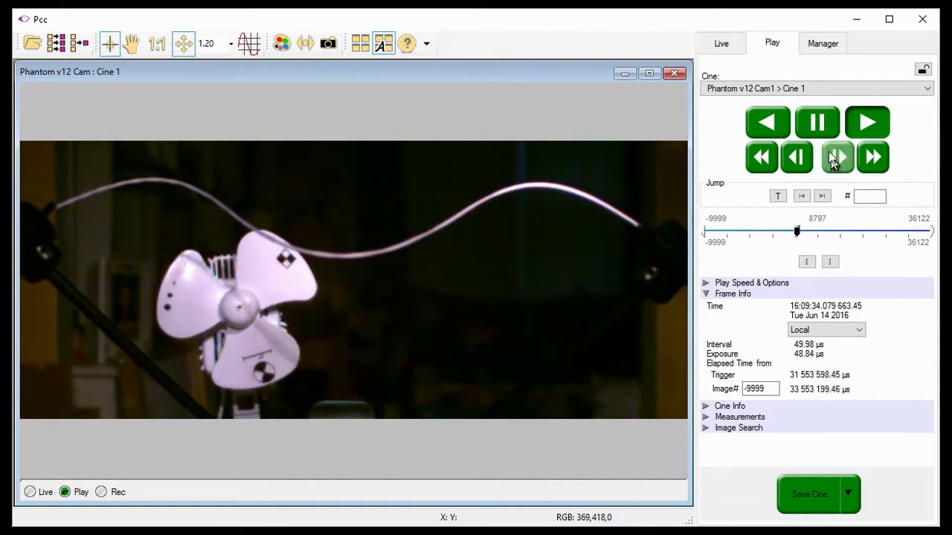
{"action": "left_click", "coordinate": [838, 158]}
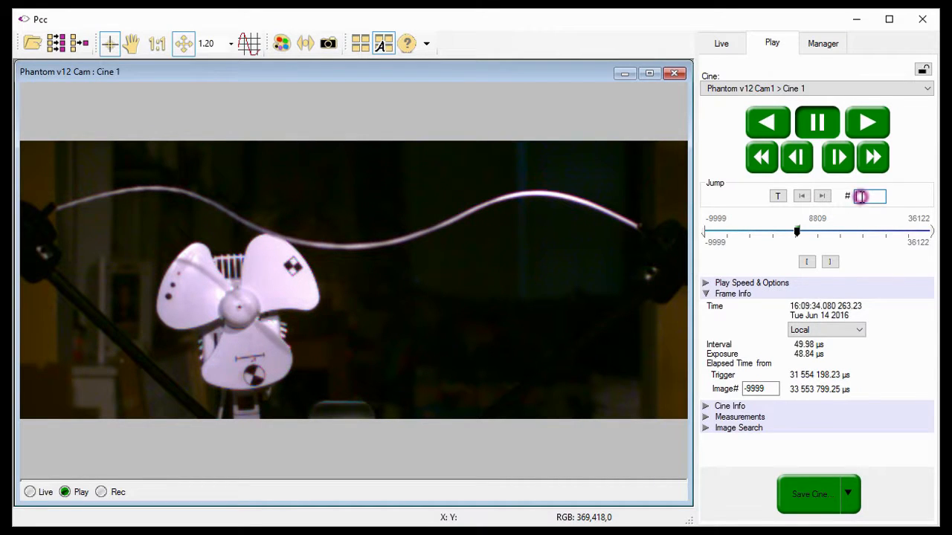
- Jump to image 28403 and step forward to see the interval return to 33 333.3 µs
{"action": "type", "text": "2840"}
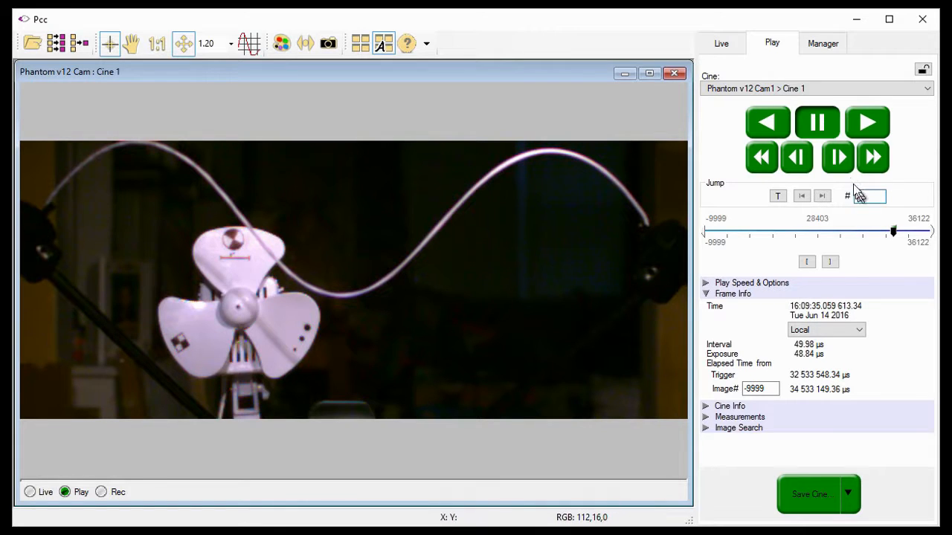
{"action": "left_click", "coordinate": [837, 157]}
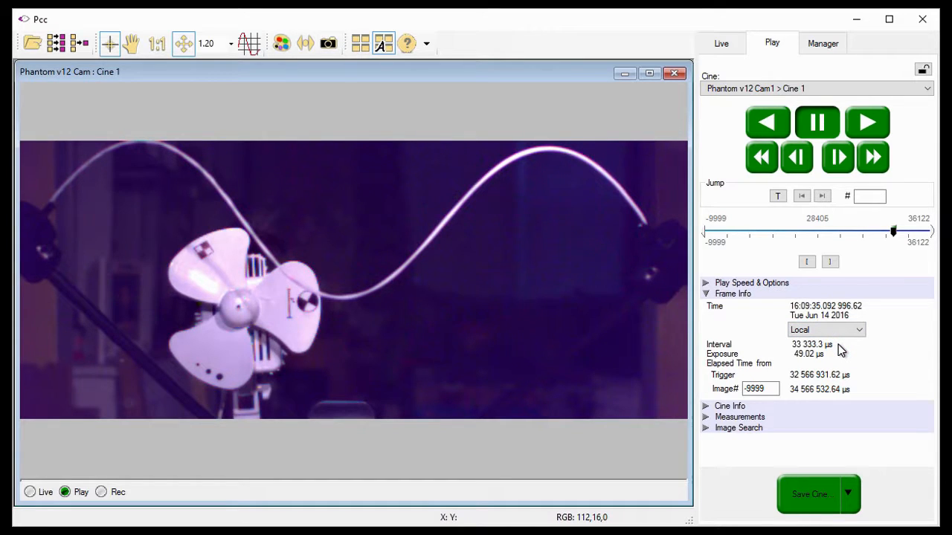
{"action": "left_click", "coordinate": [870, 197]}
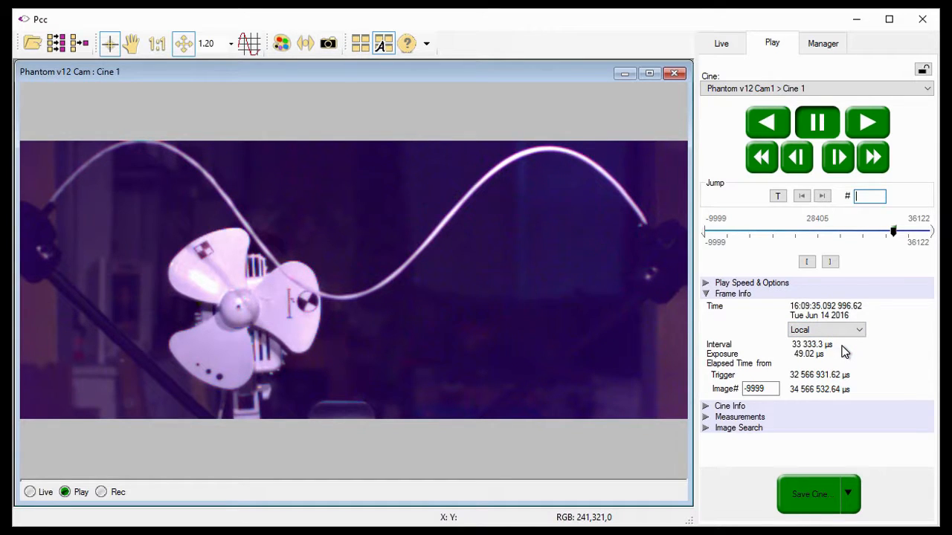
{"action": "left_click", "coordinate": [863, 195]}
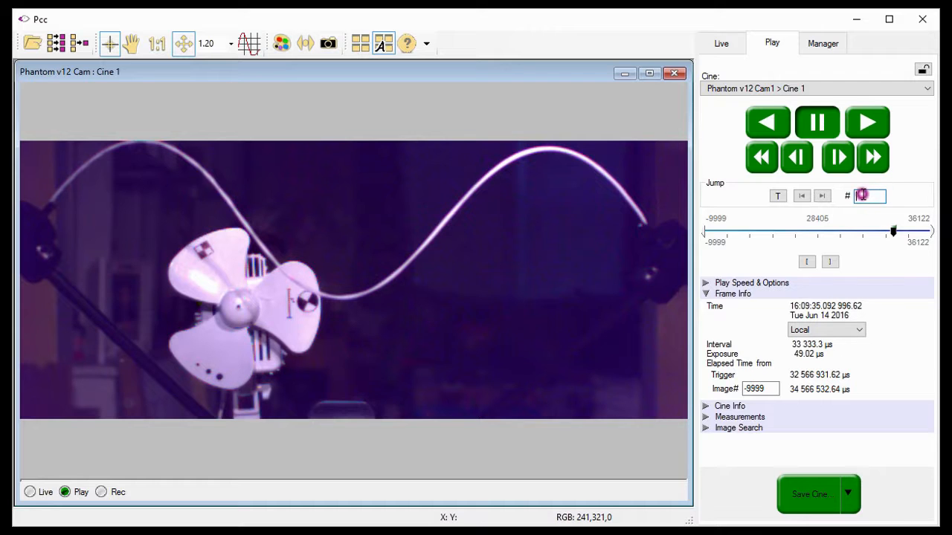
- Jump back to about image 28350, replay across the transition and pause near image 28468
{"action": "type", "text": "2835"}
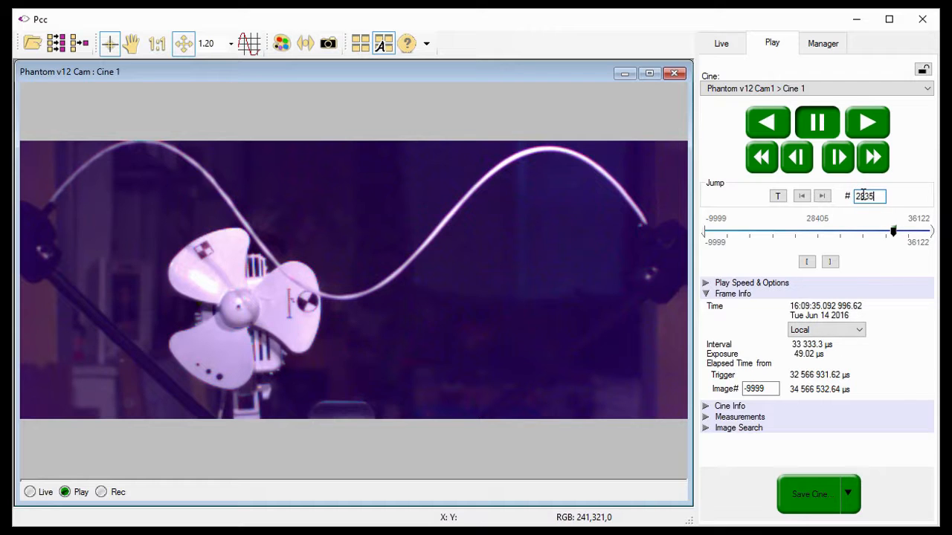
{"action": "left_click", "coordinate": [865, 122]}
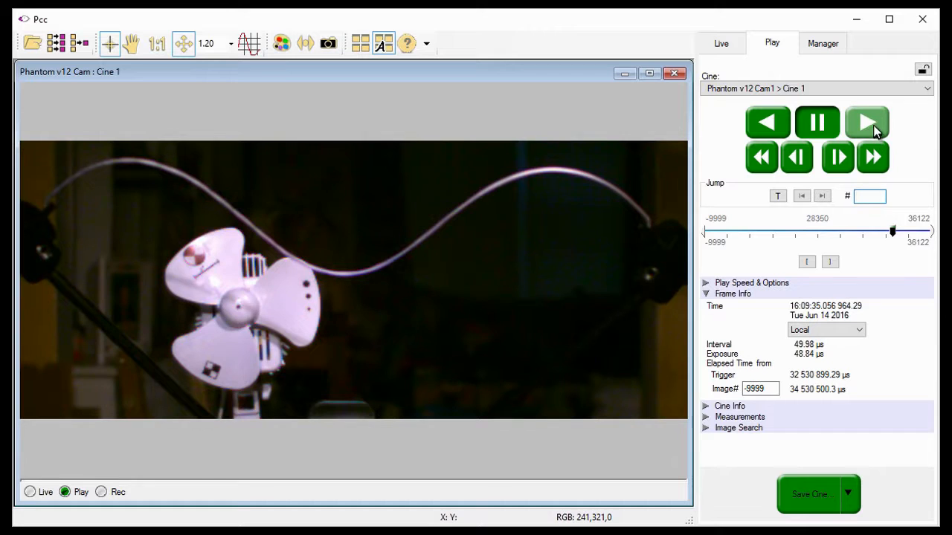
{"action": "left_click", "coordinate": [865, 122]}
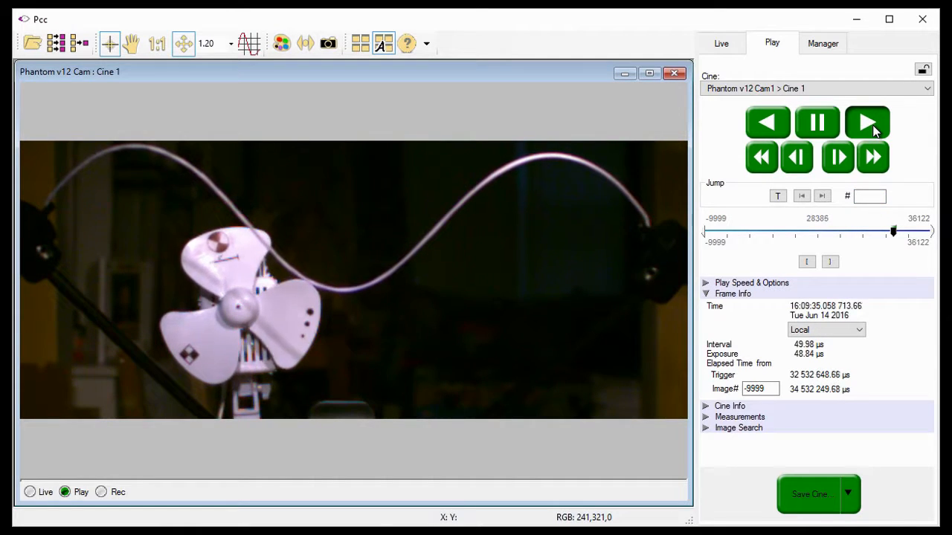
{"action": "left_click", "coordinate": [867, 122]}
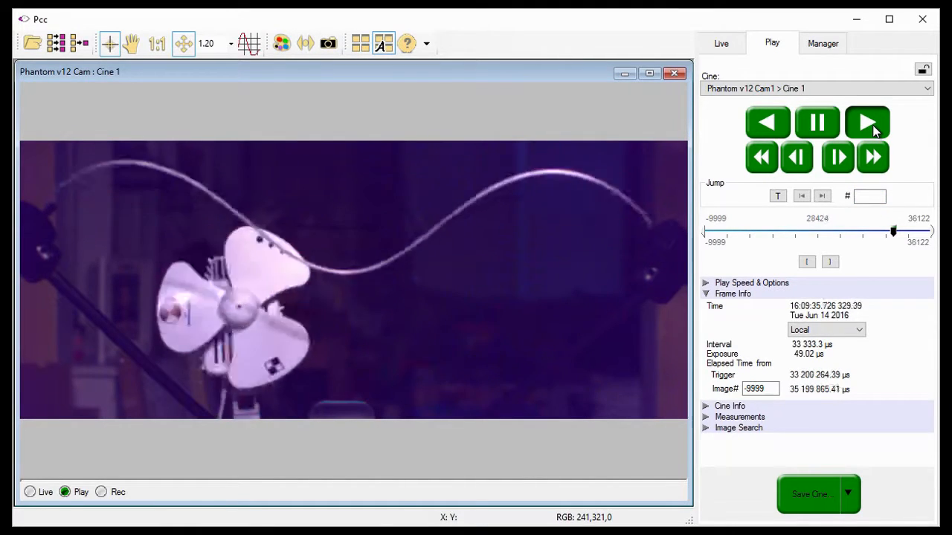
{"action": "left_click", "coordinate": [867, 122]}
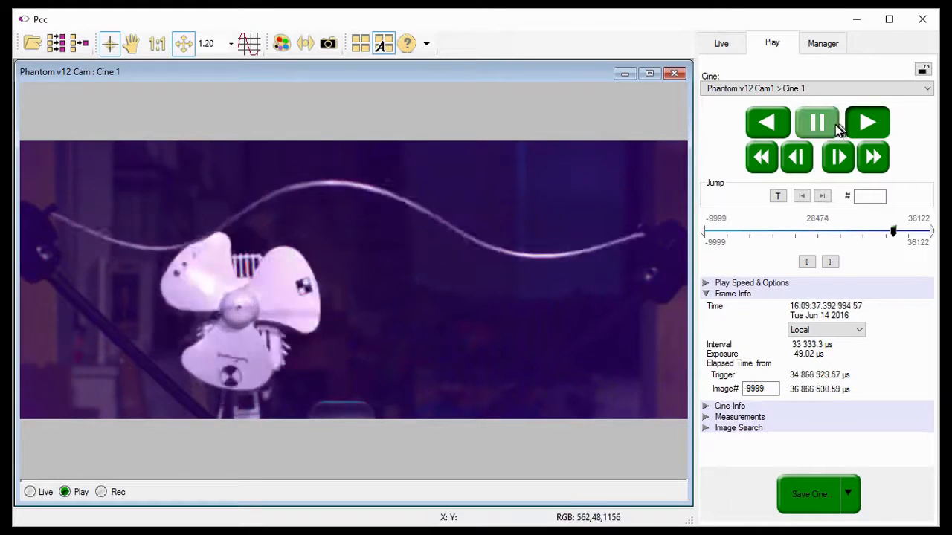
{"action": "left_click", "coordinate": [815, 122]}
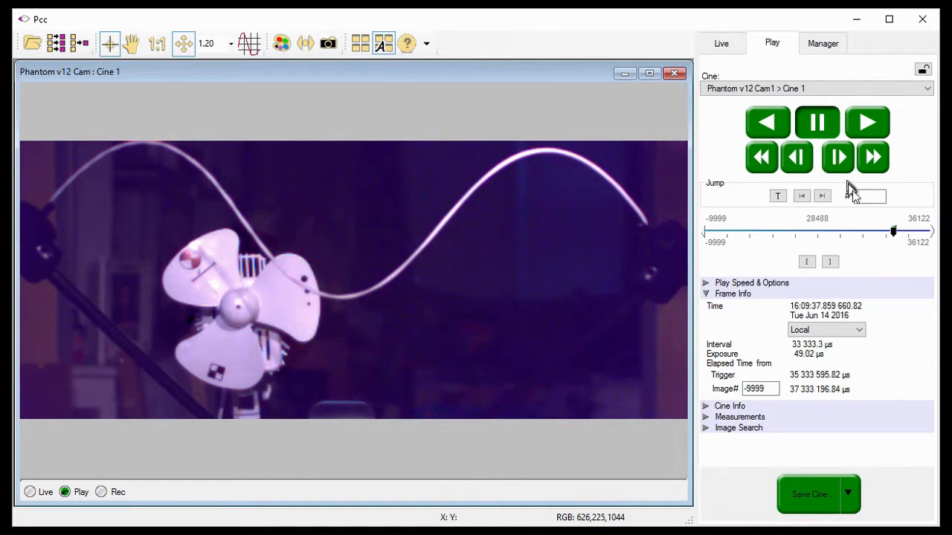
{"action": "left_click", "coordinate": [869, 196]}
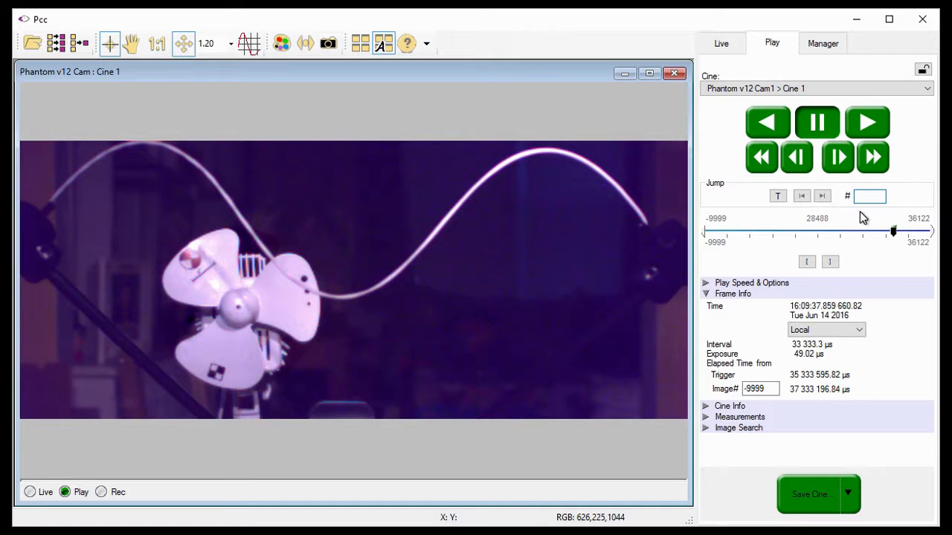
- Jump to image 30204 and step forward until the interval reads 99.98 µs
{"action": "type", "text": "302"}
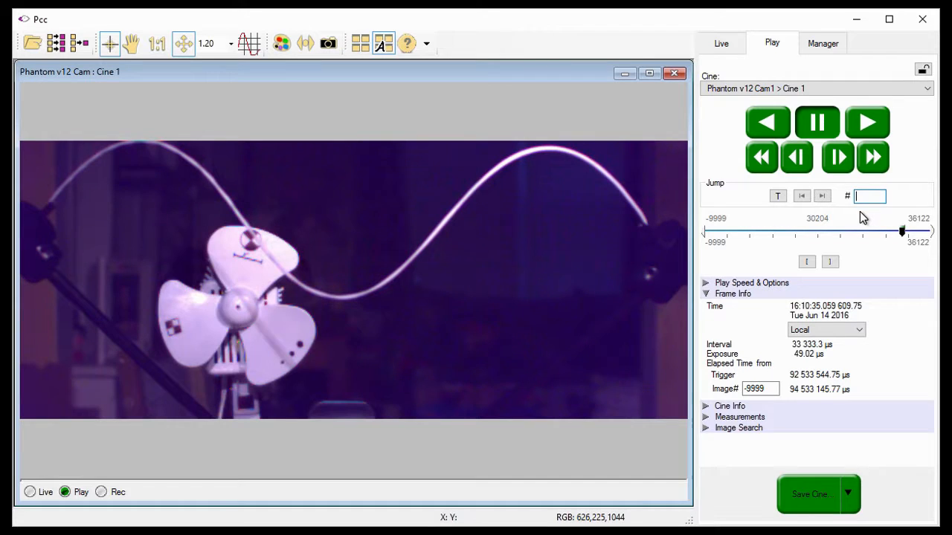
{"action": "left_click", "coordinate": [839, 158]}
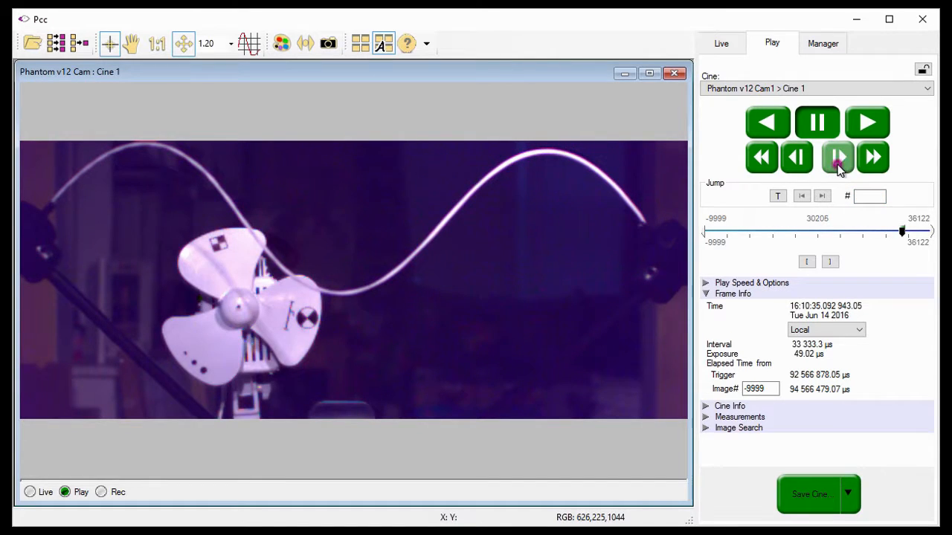
{"action": "left_click", "coordinate": [839, 158]}
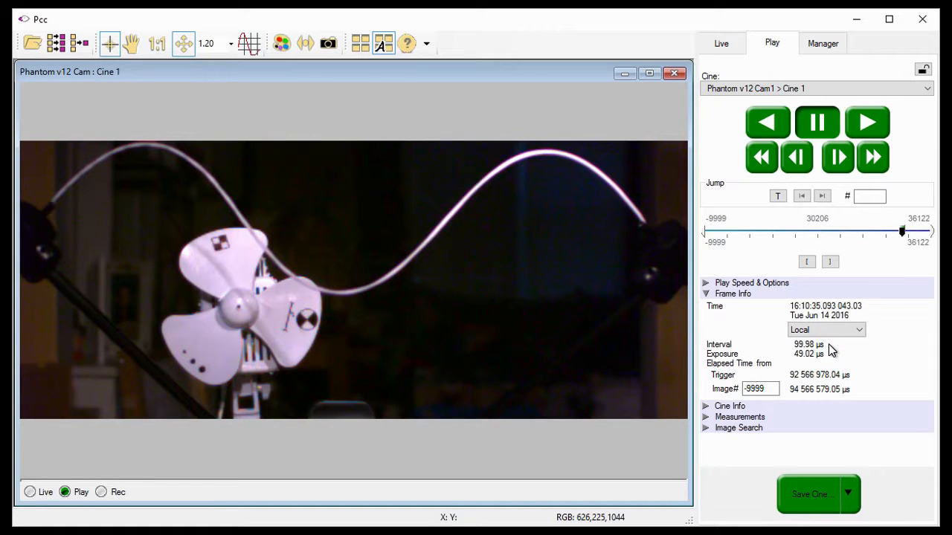
- Jump back to image 30150 and play forward toward the transition near image 30206
{"action": "left_click", "coordinate": [869, 196]}
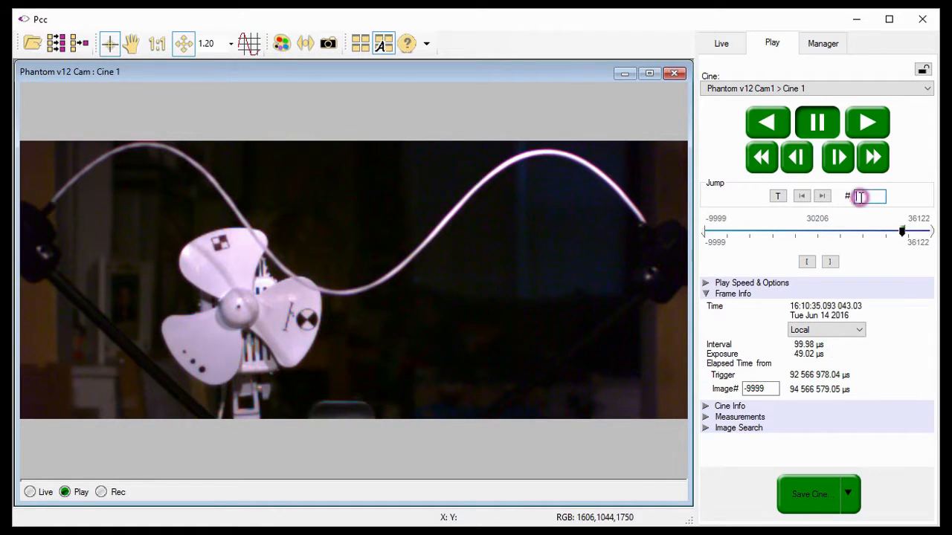
{"action": "type", "text": "30150"}
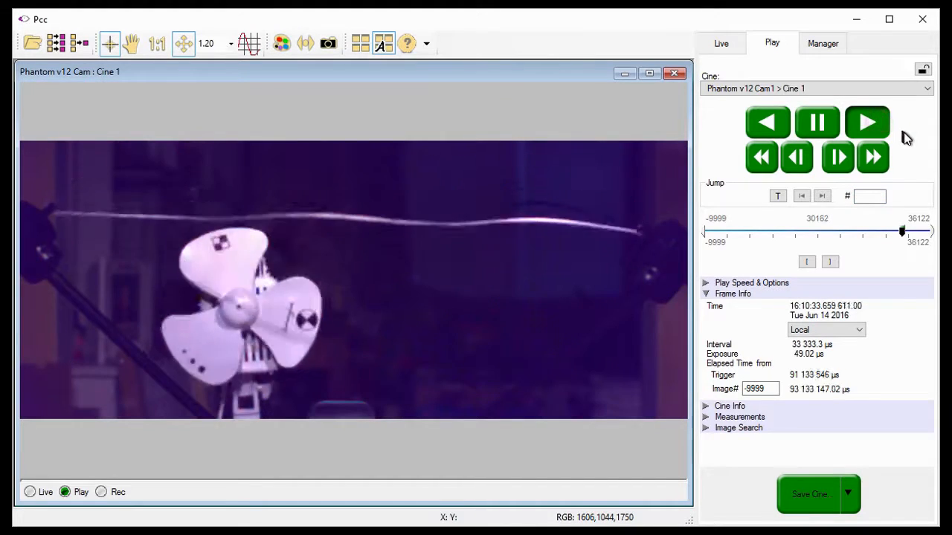
{"action": "left_click", "coordinate": [867, 122]}
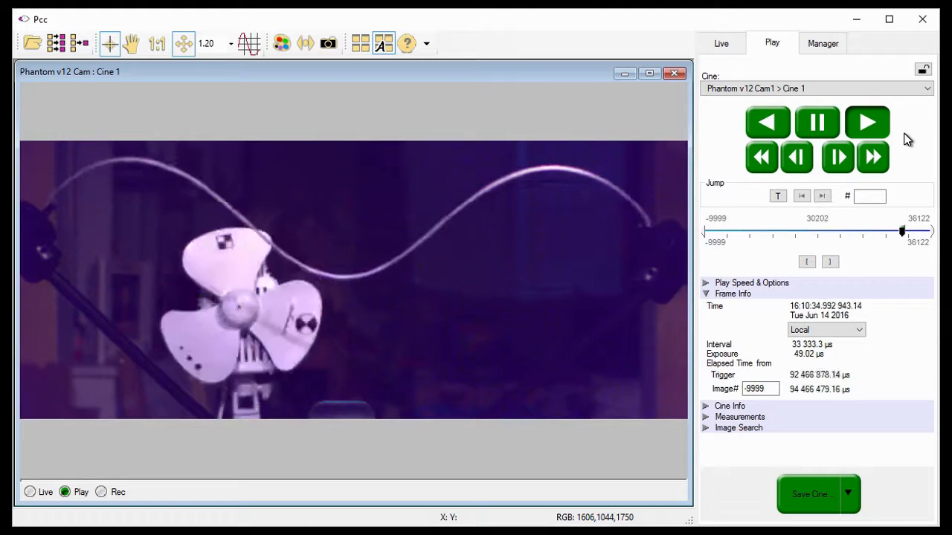